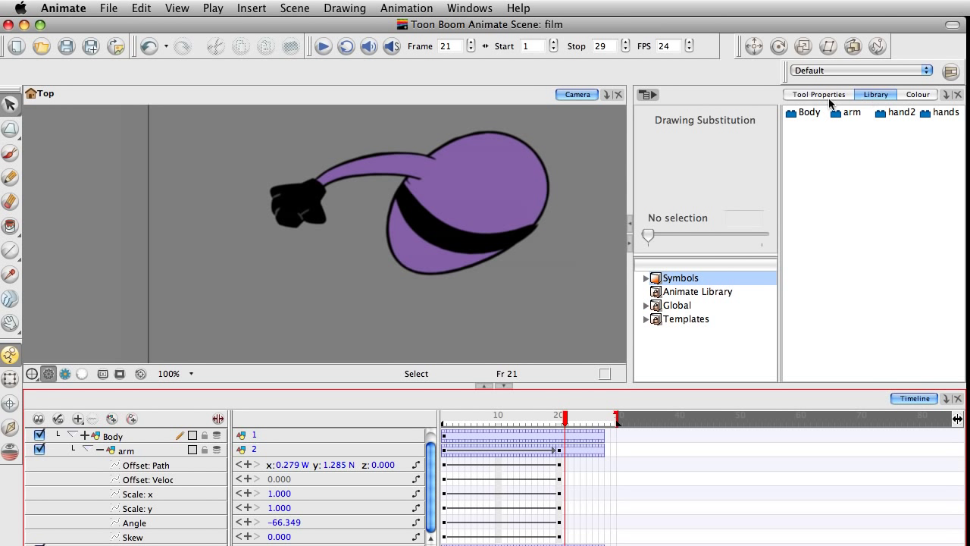
# - Show the current tool's settings, then return to the symbol library view
pyautogui.click(818, 94)
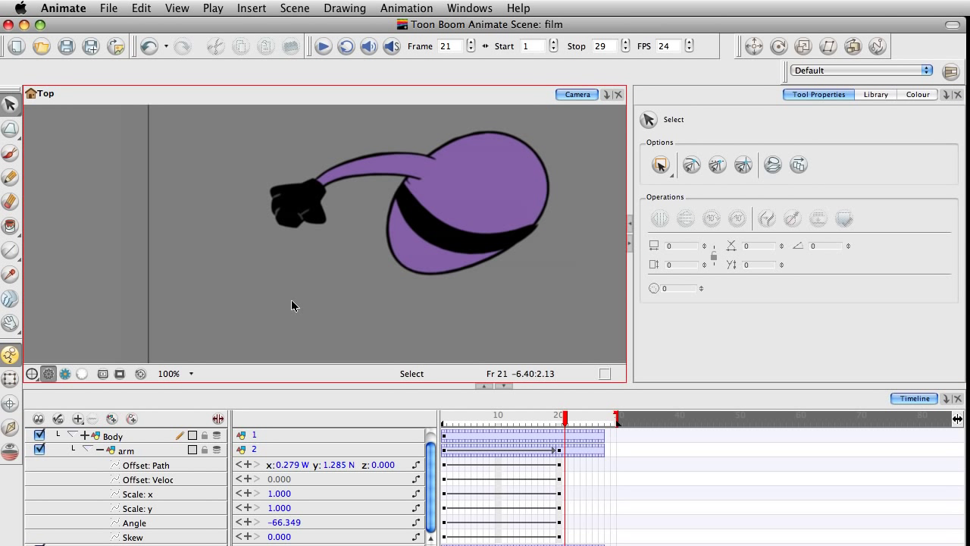
pyautogui.click(876, 94)
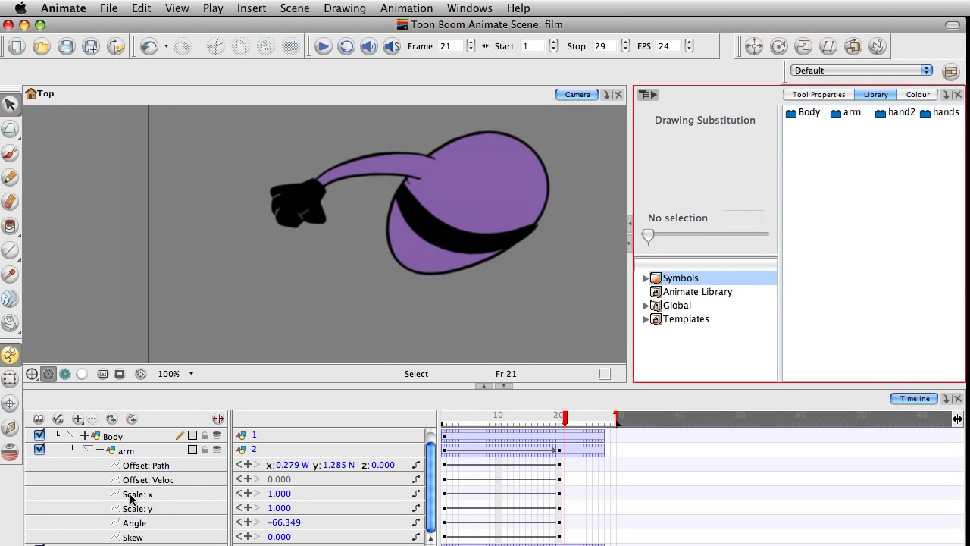
pyautogui.moveTo(391, 470)
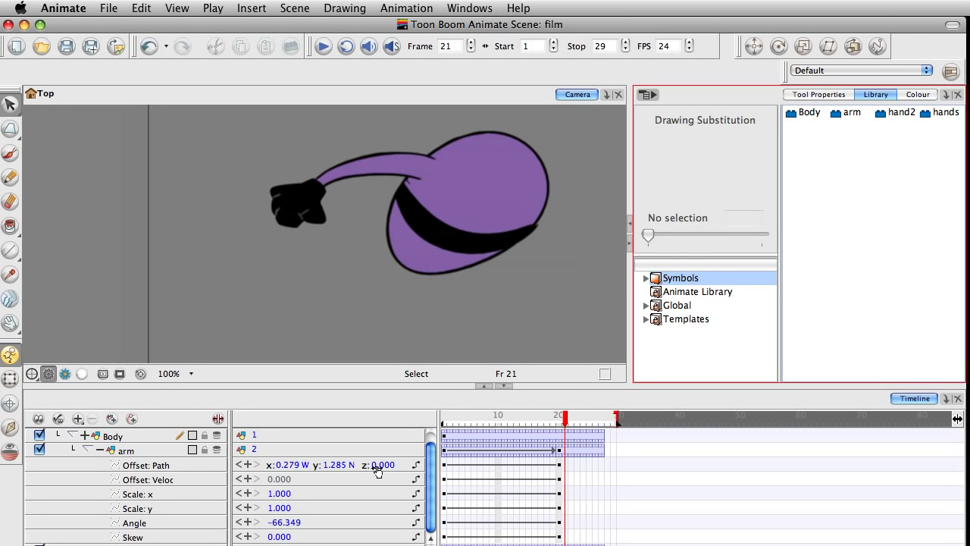
pyautogui.moveTo(314, 514)
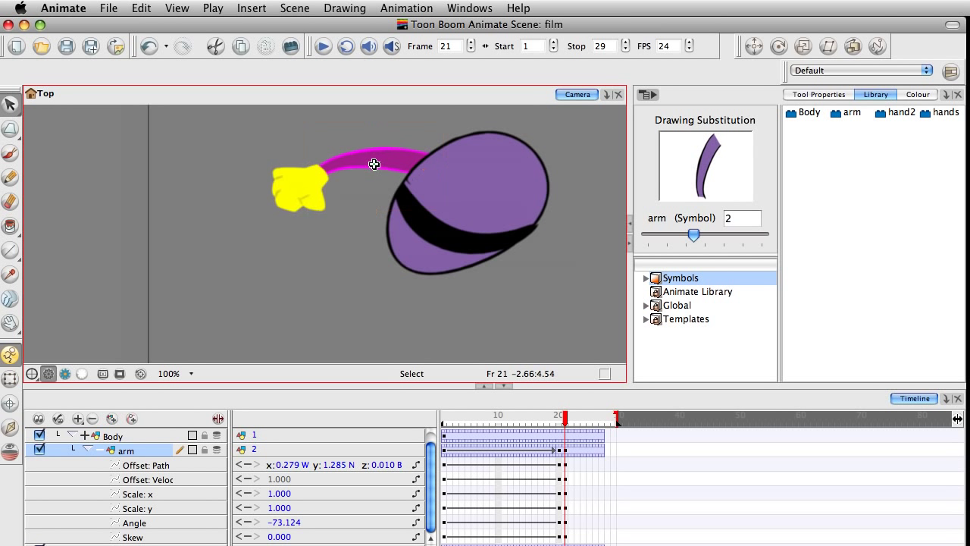
# - Expand and select the hands layer under Body-P, scrubbing between frames 24 and 20
pyautogui.click(494, 415)
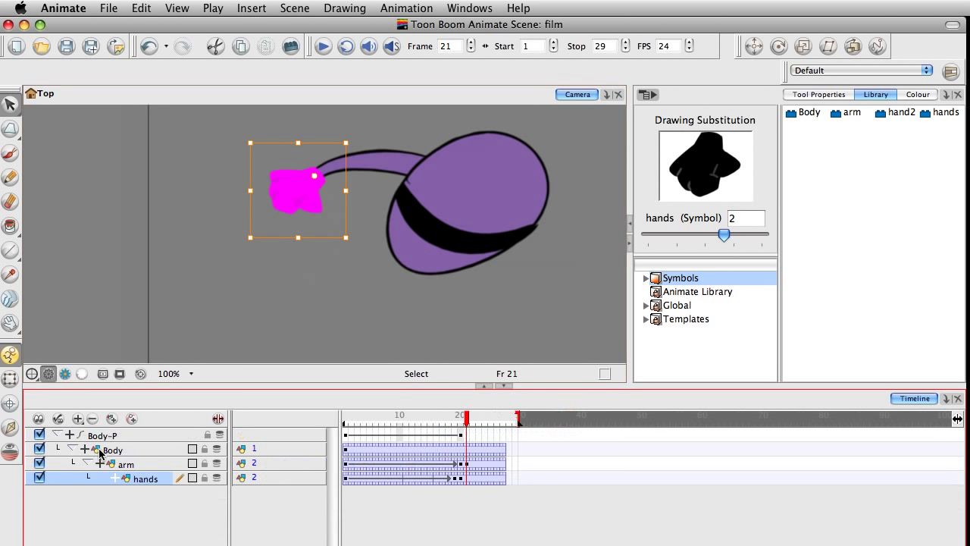
pyautogui.click(115, 478)
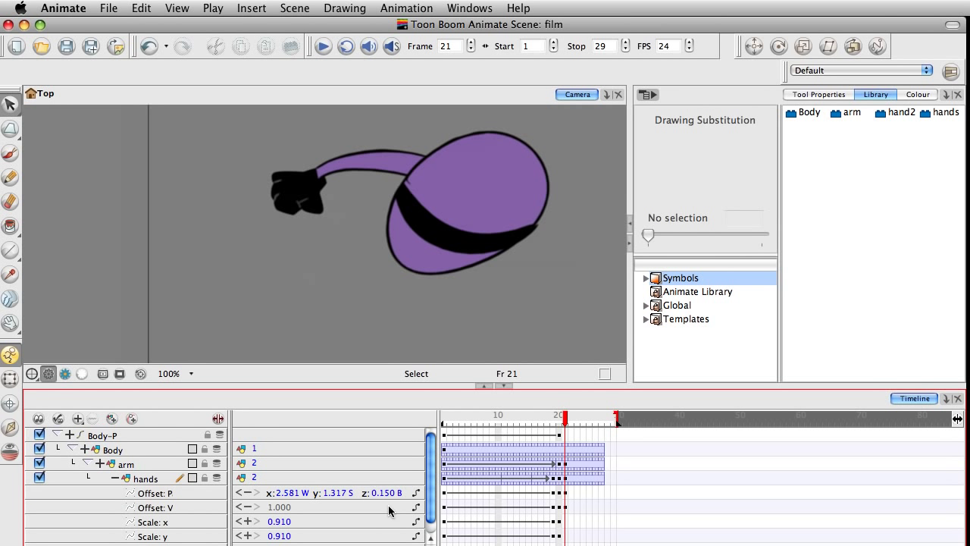
pyautogui.click(145, 478)
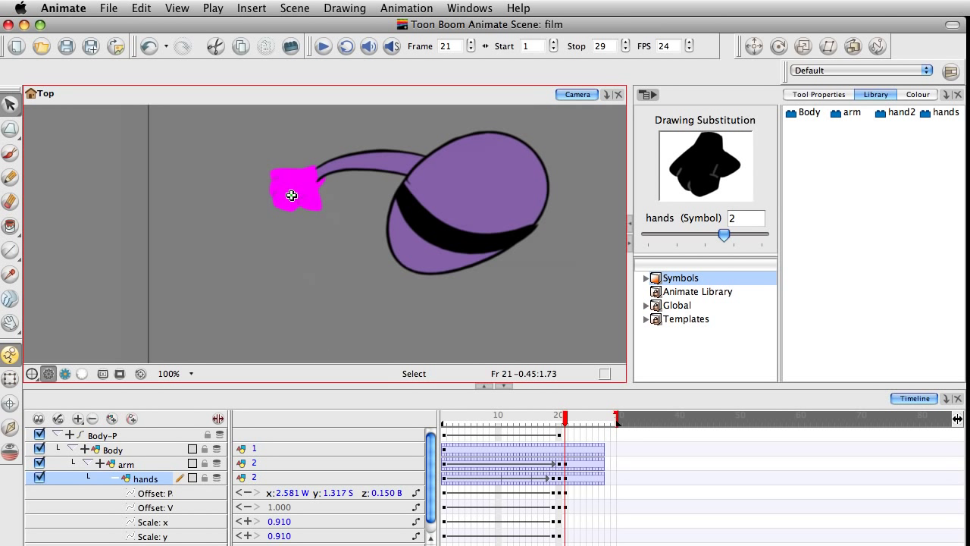
pyautogui.click(498, 415)
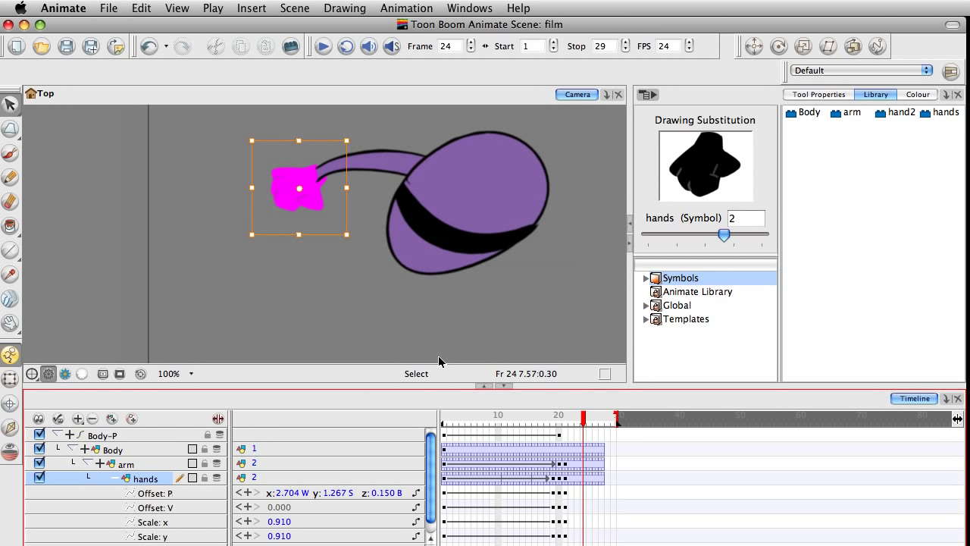
pyautogui.click(559, 415)
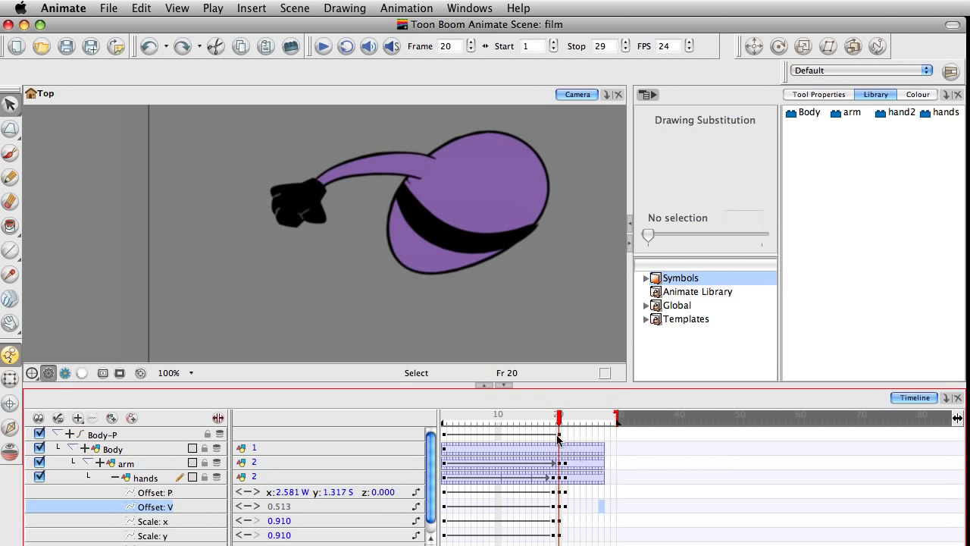
pyautogui.click(141, 8)
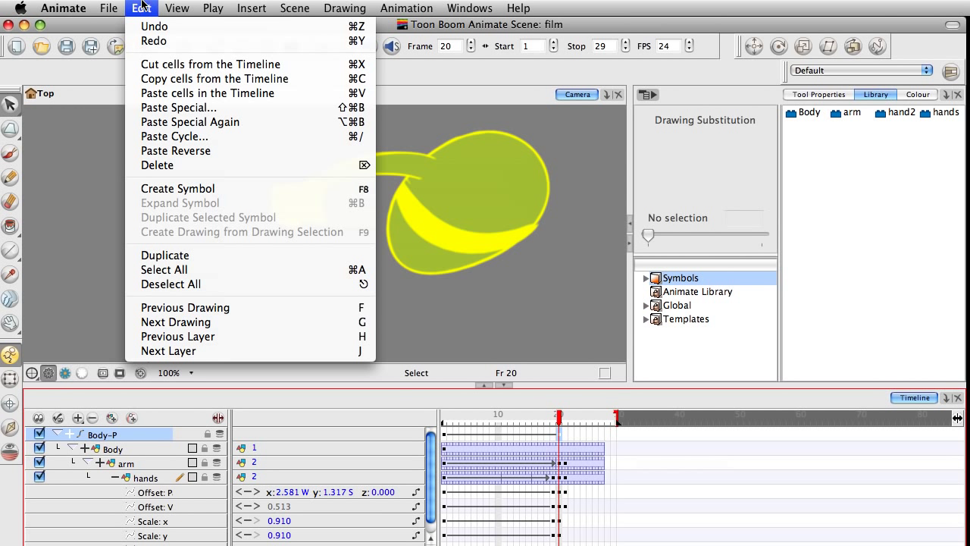
pyautogui.moveTo(185, 255)
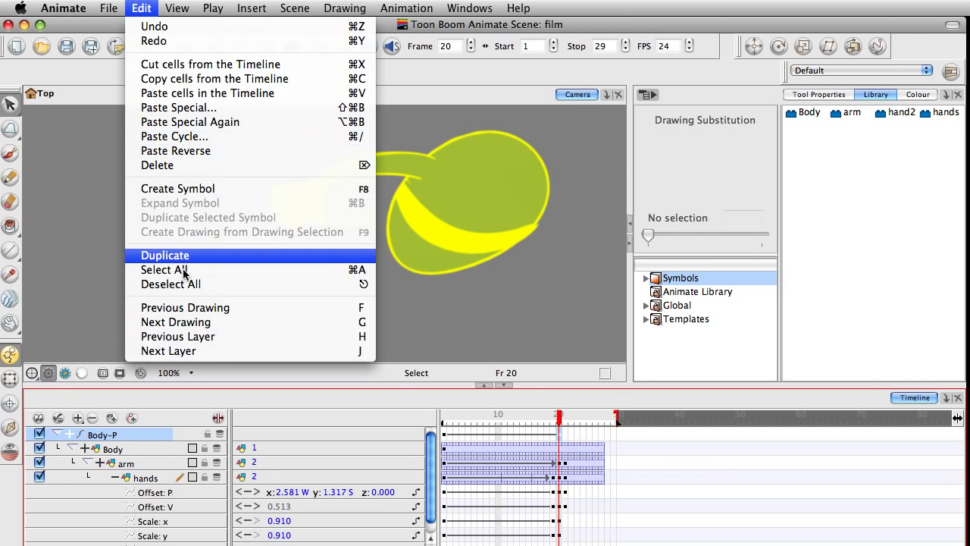
pyautogui.click(250, 9)
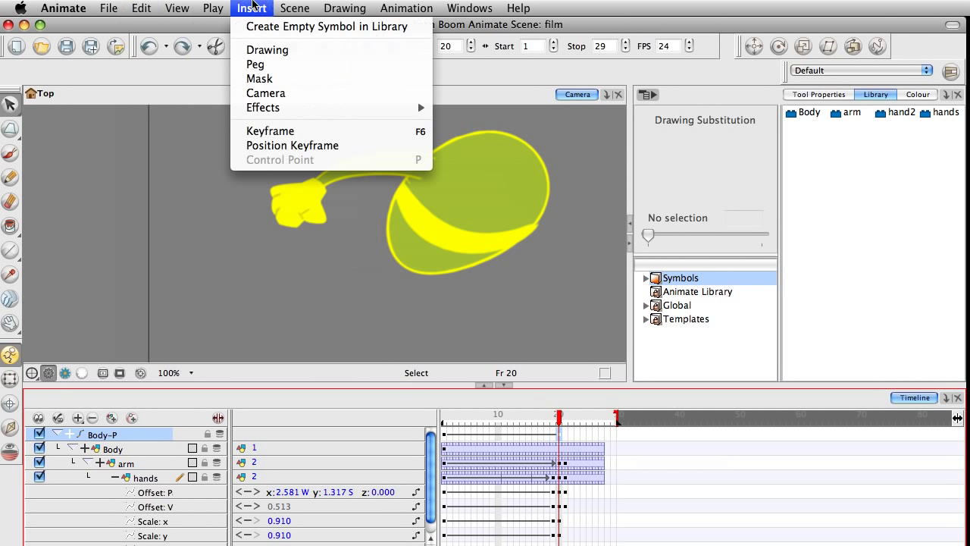
pyautogui.click(643, 451)
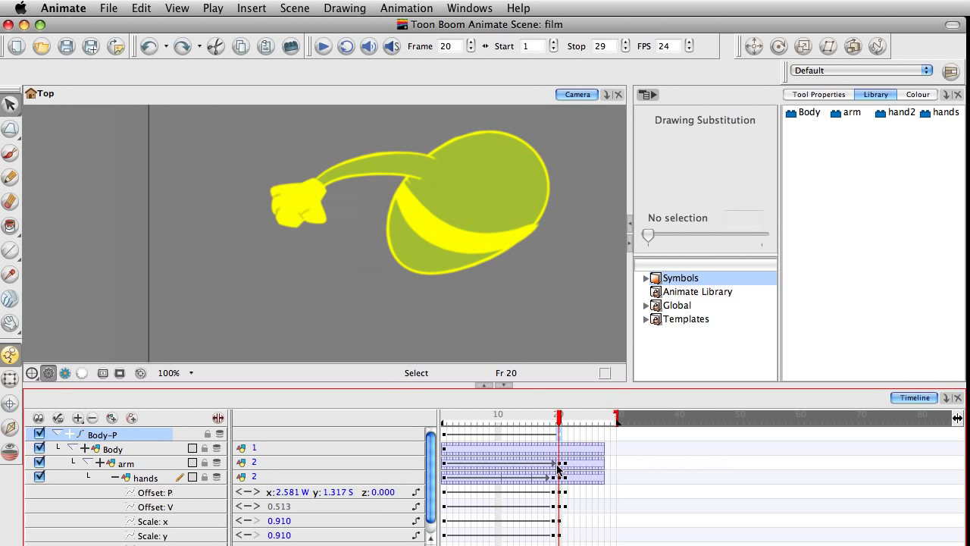
pyautogui.click(112, 448)
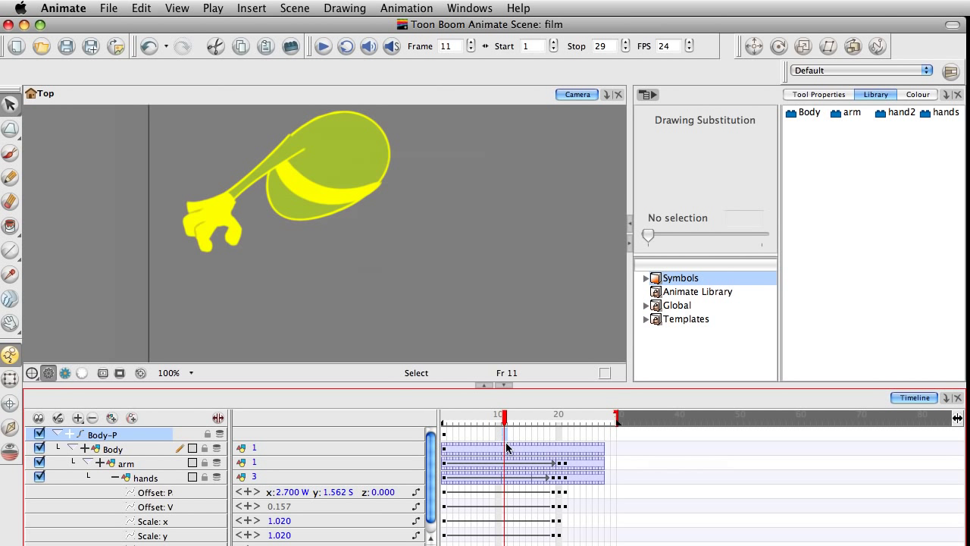
pyautogui.click(589, 417)
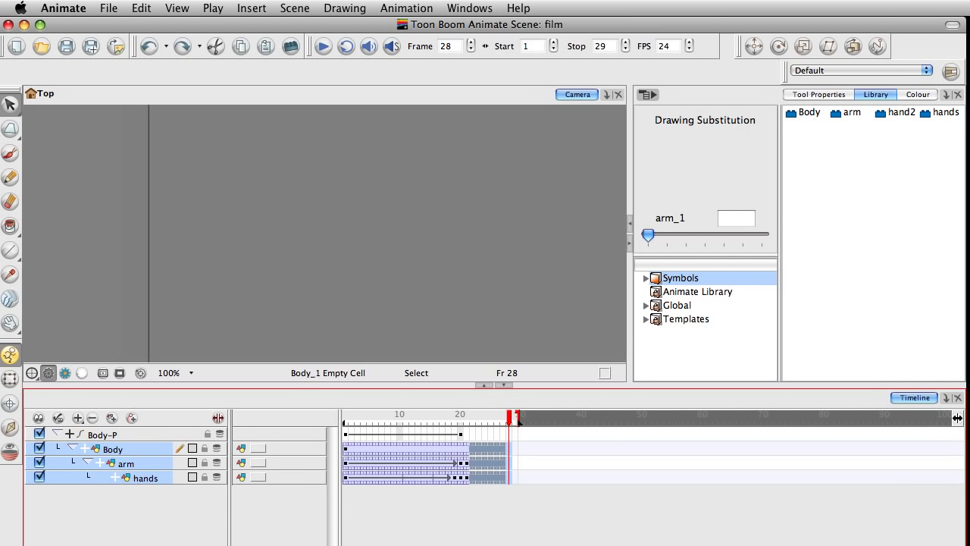
pyautogui.click(460, 415)
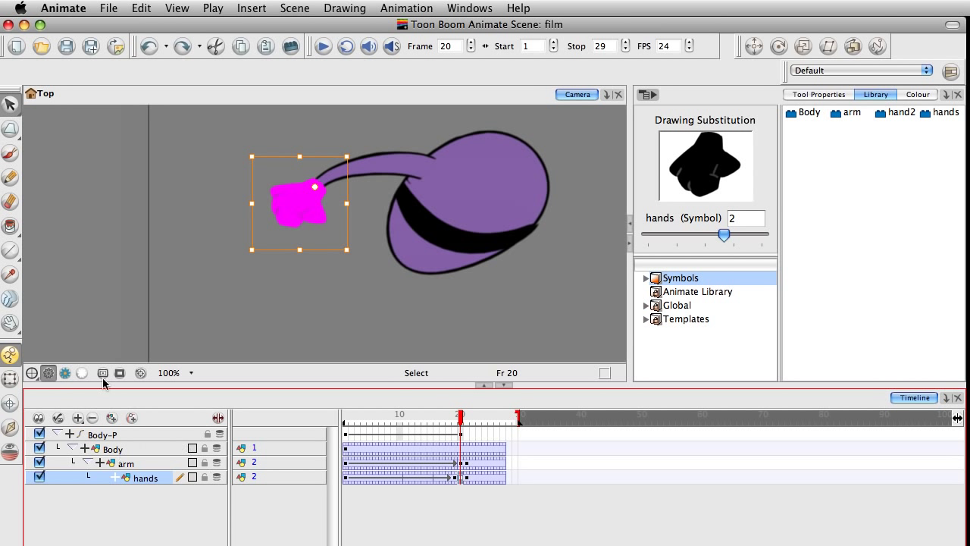
pyautogui.click(117, 477)
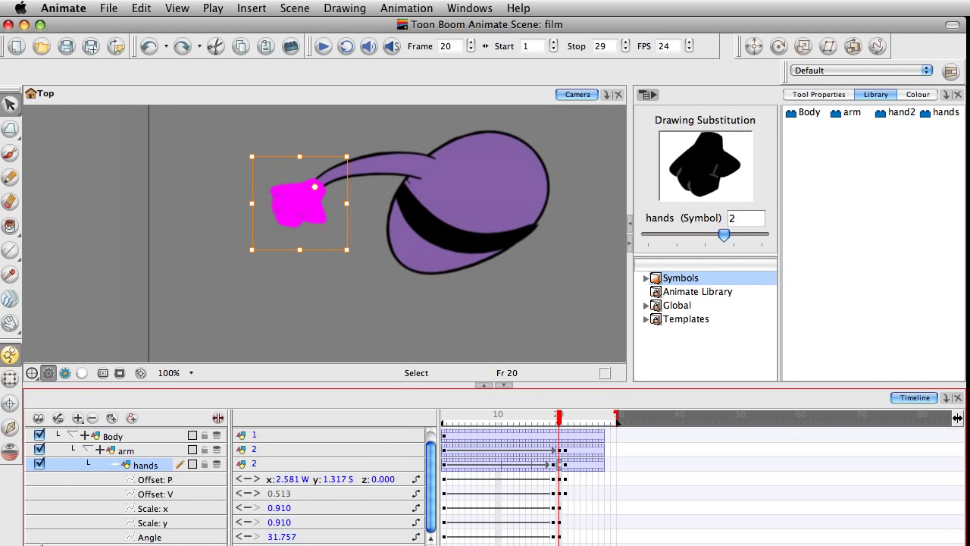
pyautogui.moveTo(350, 475)
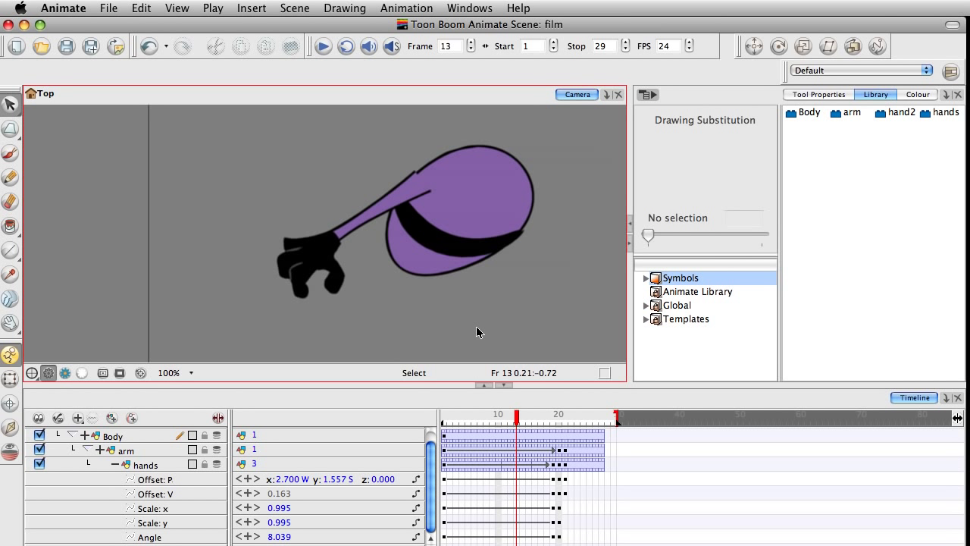
pyautogui.moveTo(677, 447)
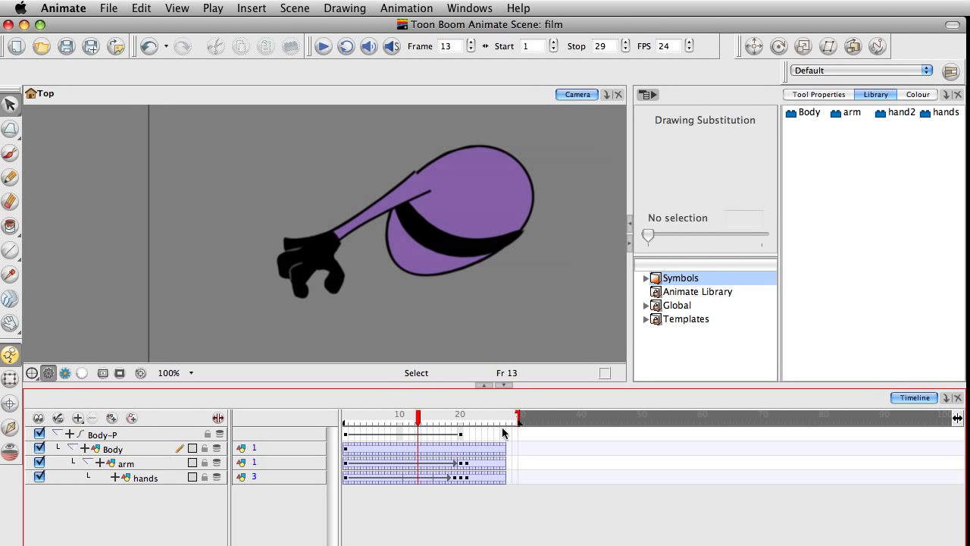
pyautogui.moveTo(104, 445)
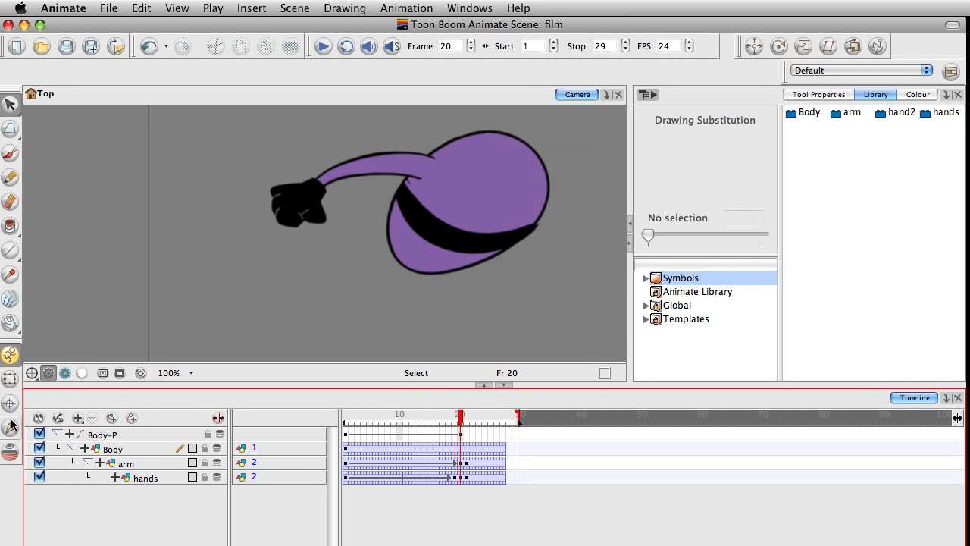
pyautogui.moveTo(11, 425)
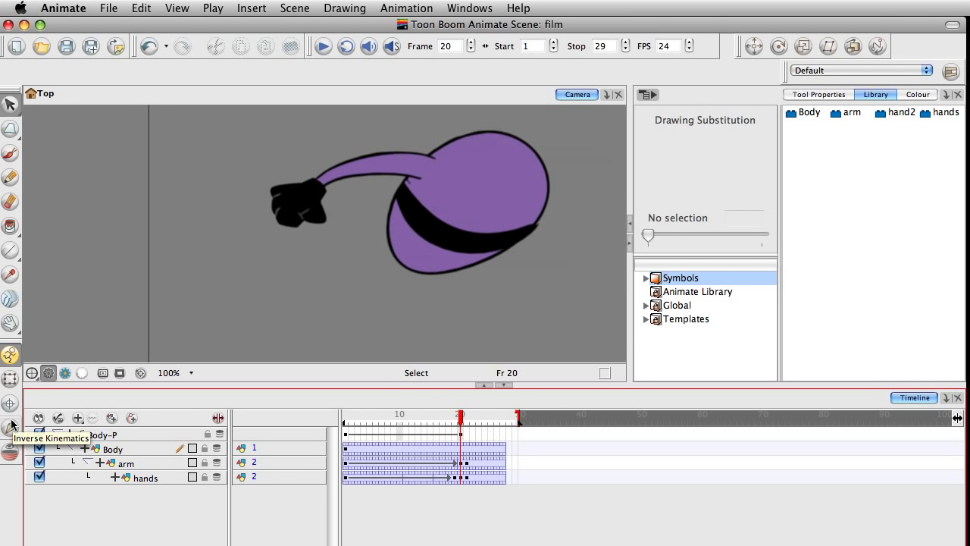
pyautogui.moveTo(238, 211)
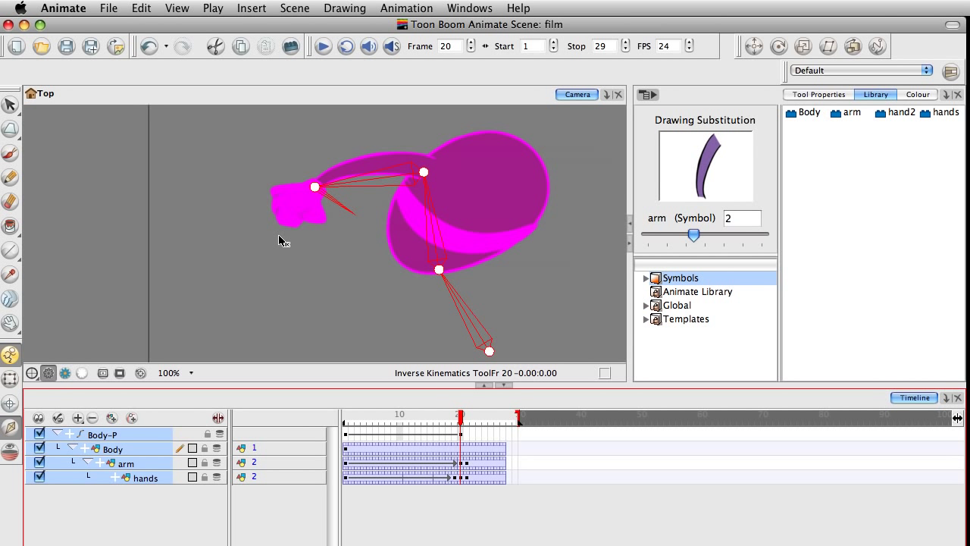
pyautogui.moveTo(278, 231)
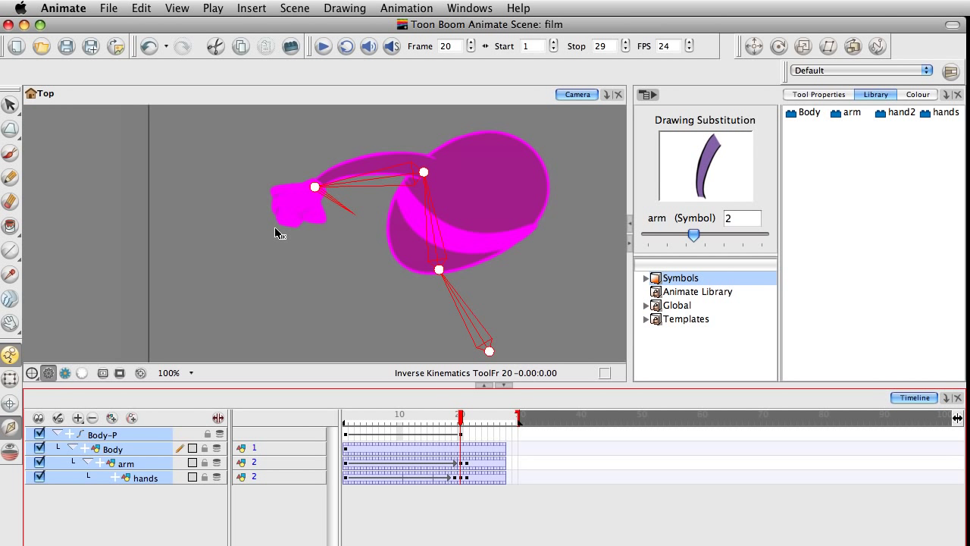
pyautogui.moveTo(292, 156)
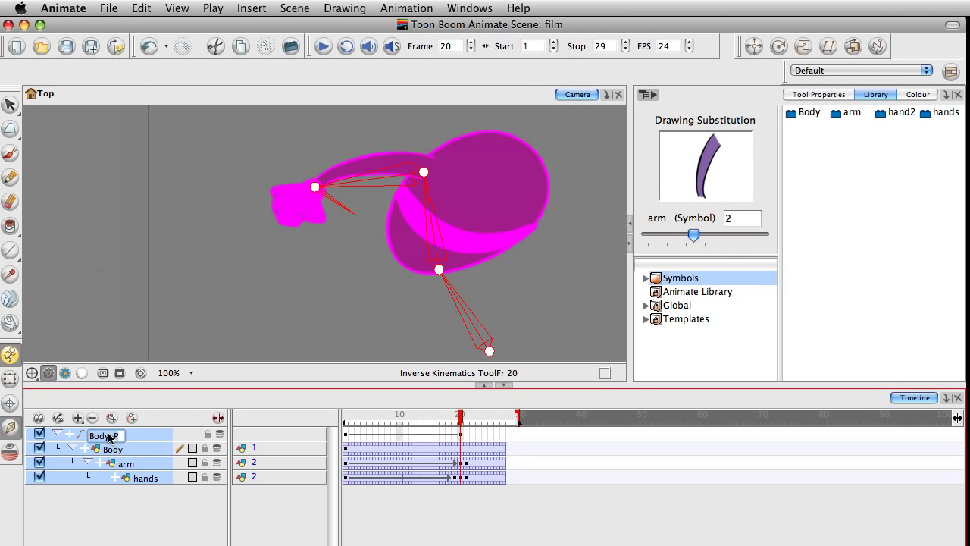
# - Deselect the arm, then drag the hand and body with inverse kinematics at frame 20
pyautogui.click(106, 434)
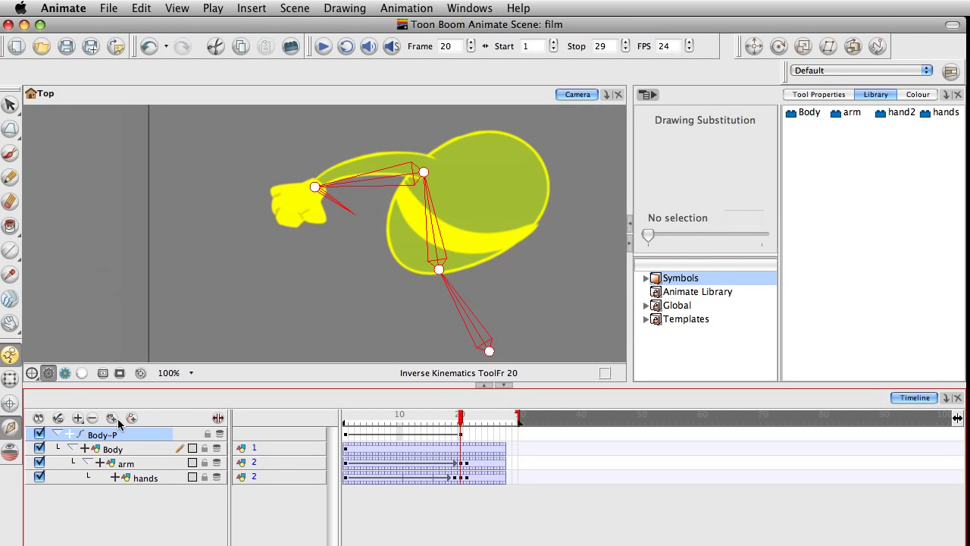
pyautogui.moveTo(175, 470)
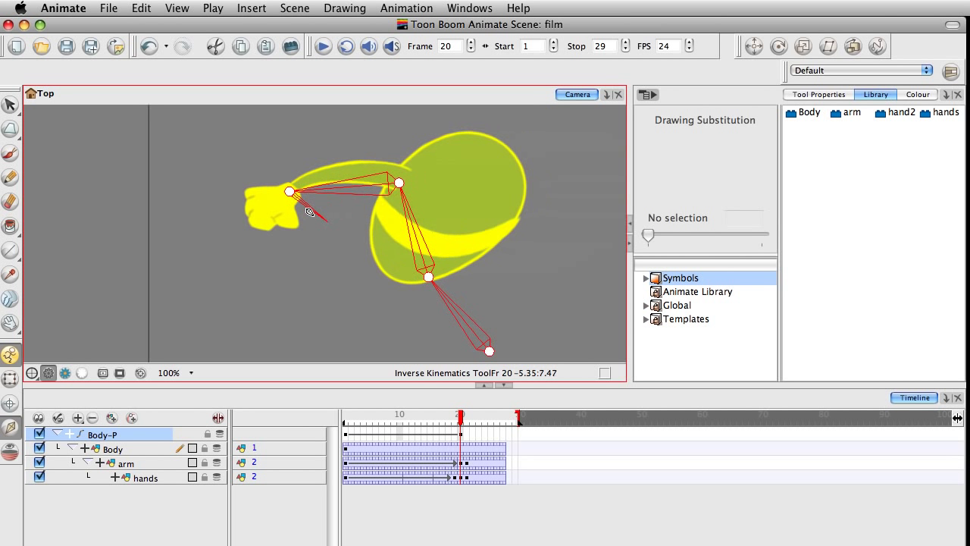
pyautogui.moveTo(290, 191); pyautogui.dragTo(264, 219)
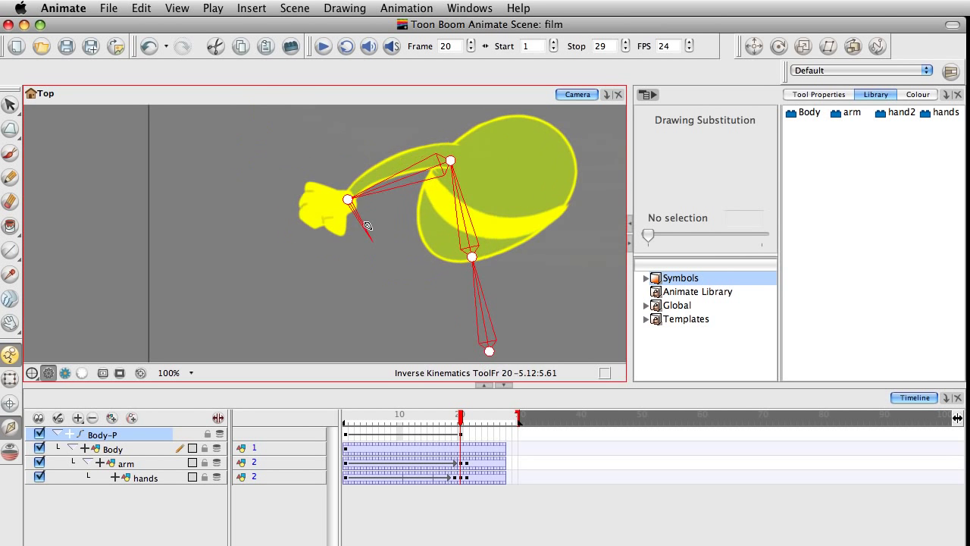
pyautogui.moveTo(367, 225); pyautogui.dragTo(347, 236)
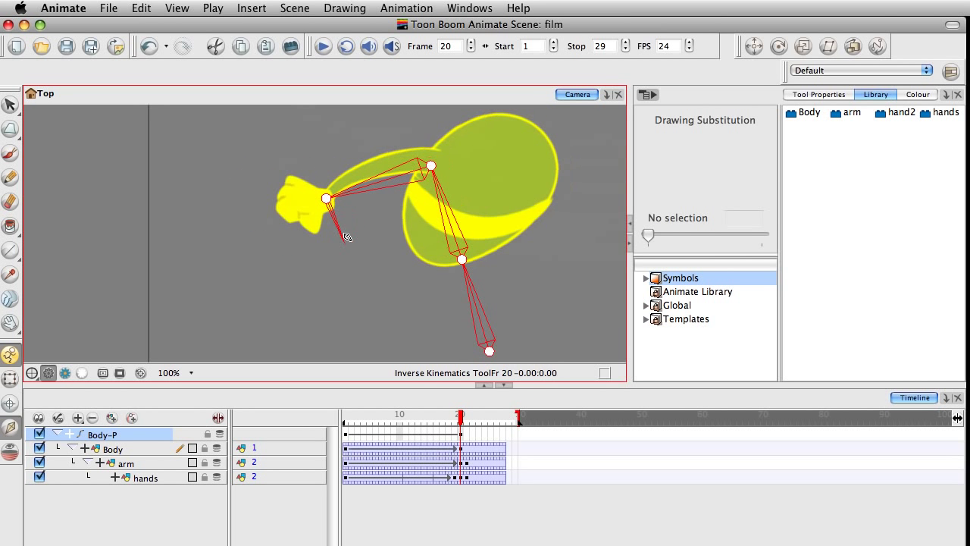
pyautogui.moveTo(324, 198); pyautogui.dragTo(309, 211)
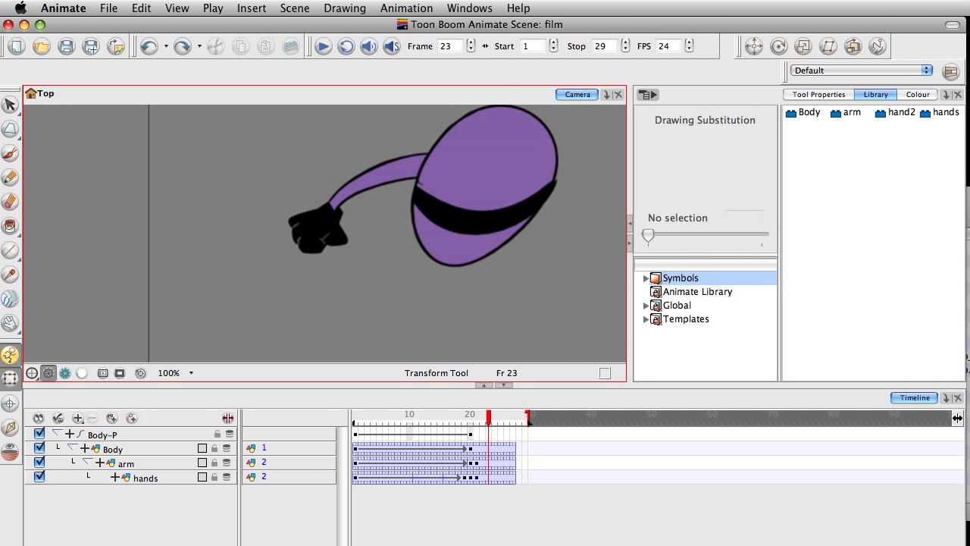
pyautogui.moveTo(845, 349)
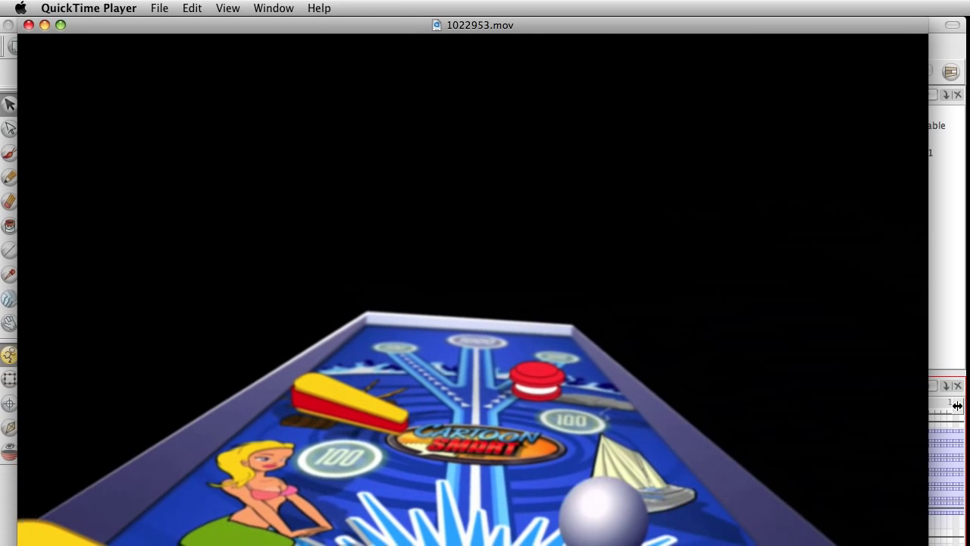
pyautogui.moveTo(454, 310)
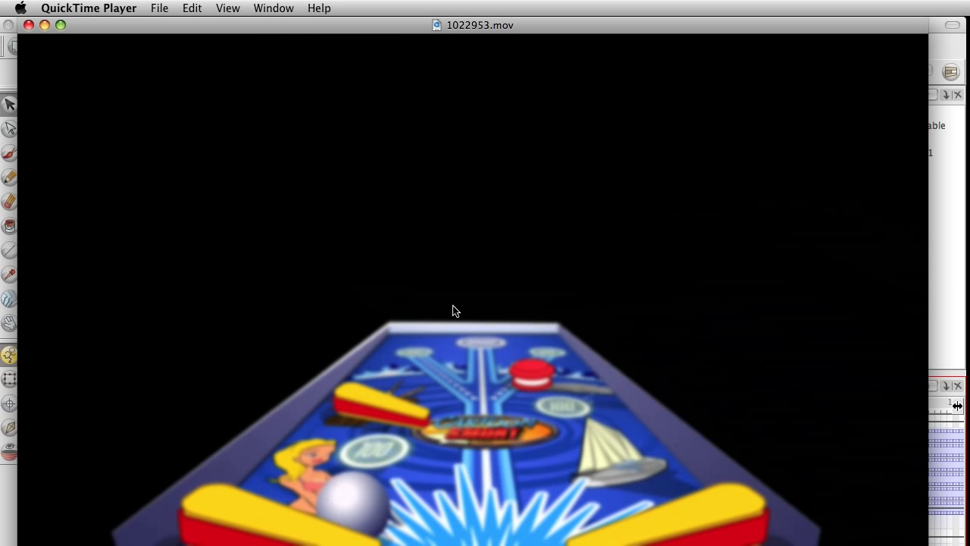
pyautogui.moveTo(470, 377)
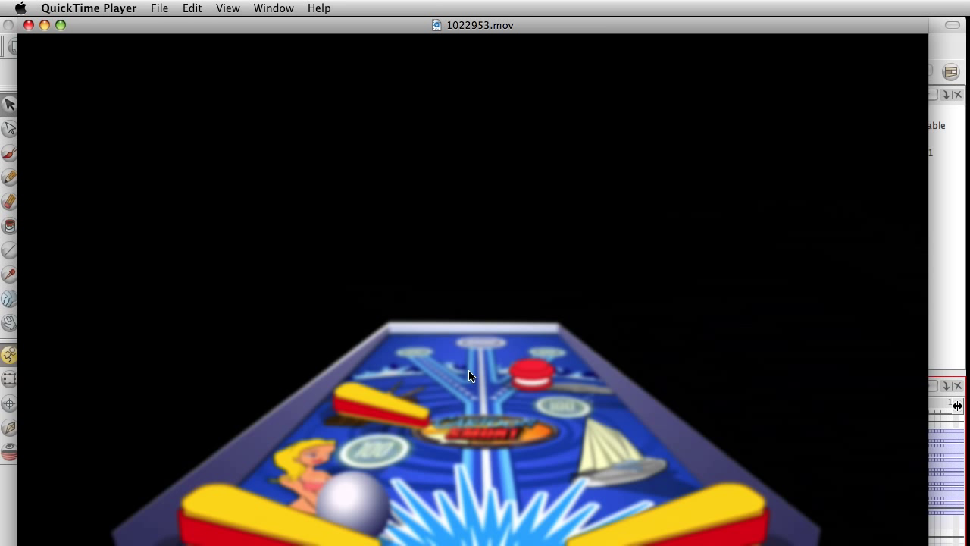
pyautogui.moveTo(28, 23)
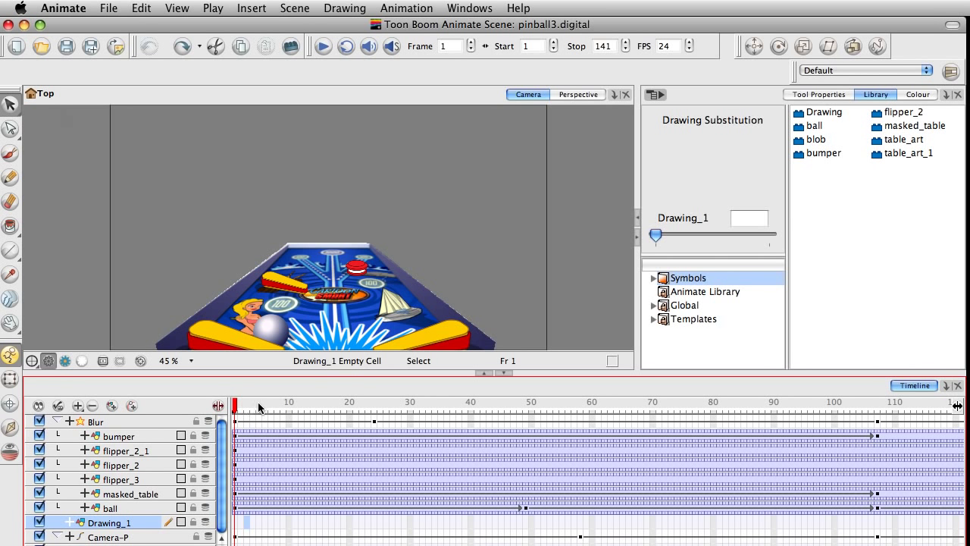
# - Scrub the pinball3 Timeline to preview the ball moving across the table
pyautogui.click(313, 406)
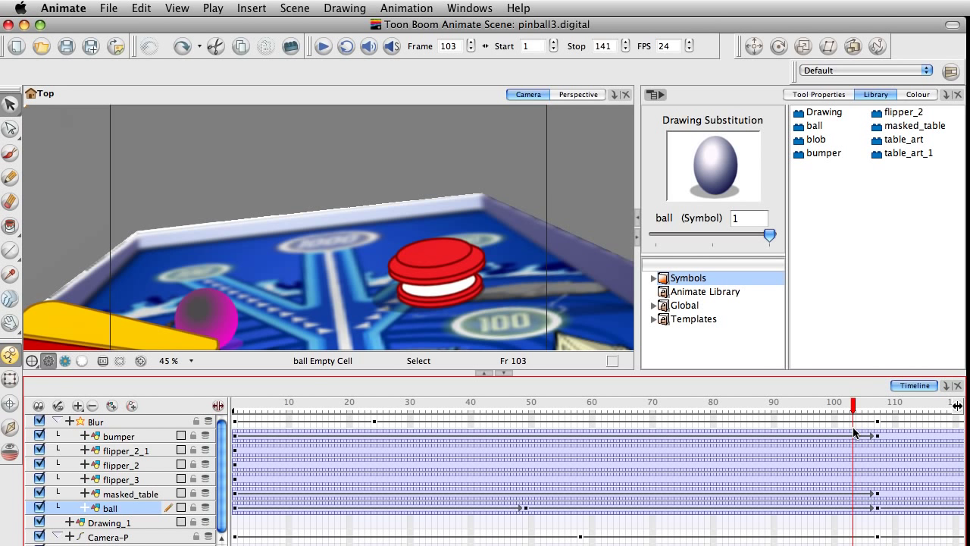
pyautogui.click(317, 403)
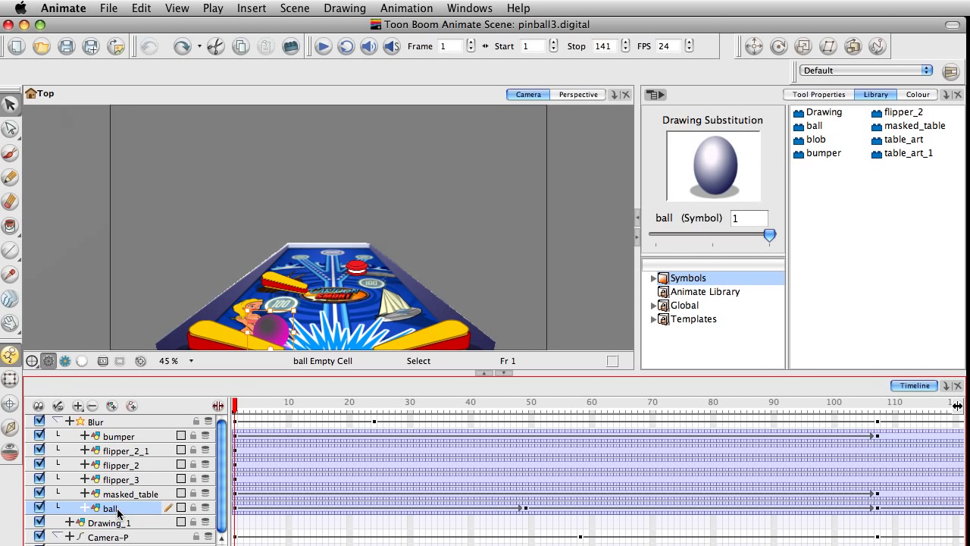
pyautogui.moveTo(111, 521)
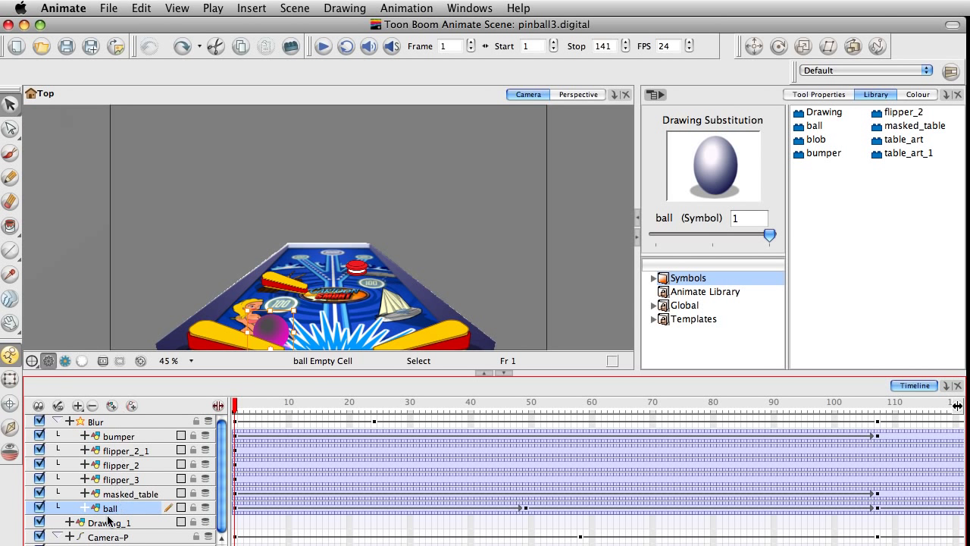
pyautogui.moveTo(130, 508)
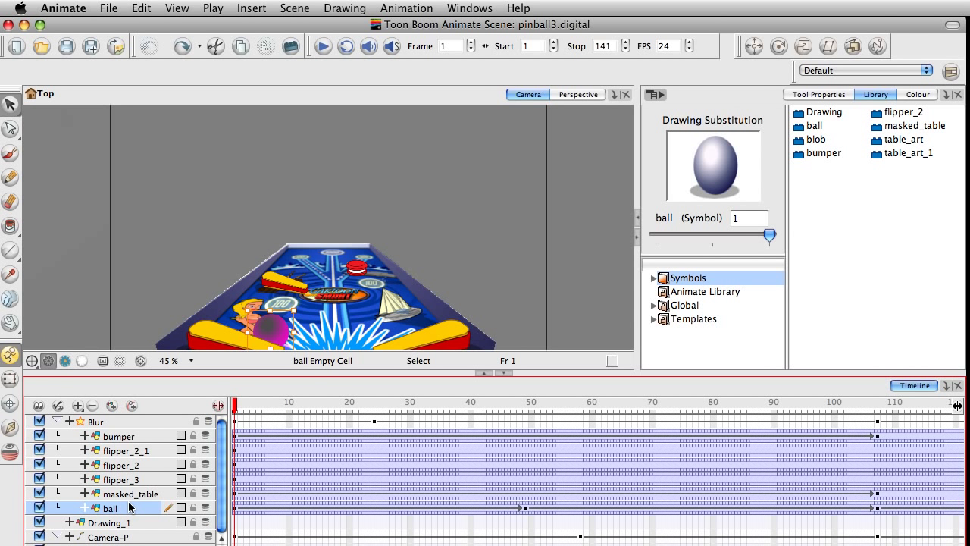
pyautogui.moveTo(120, 452)
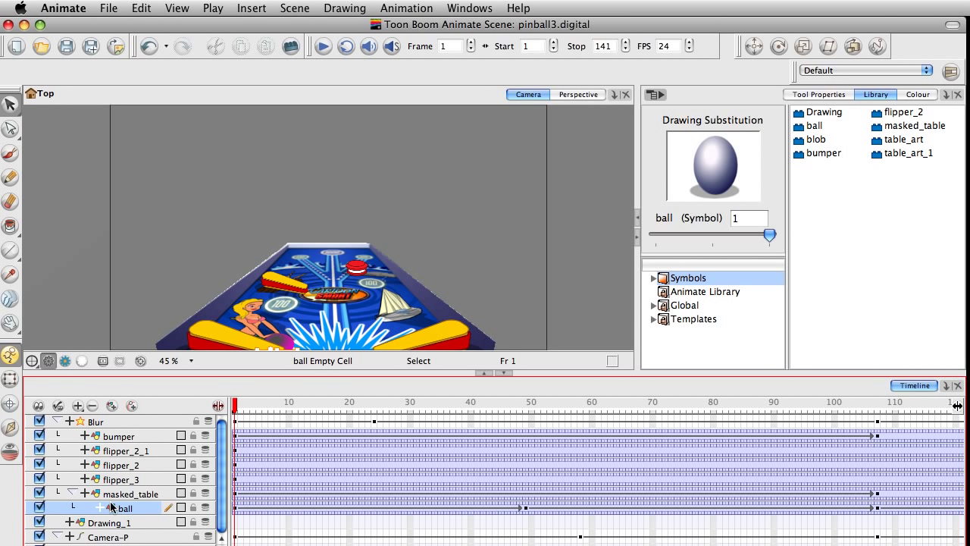
pyautogui.moveTo(125, 507); pyautogui.dragTo(125, 435)
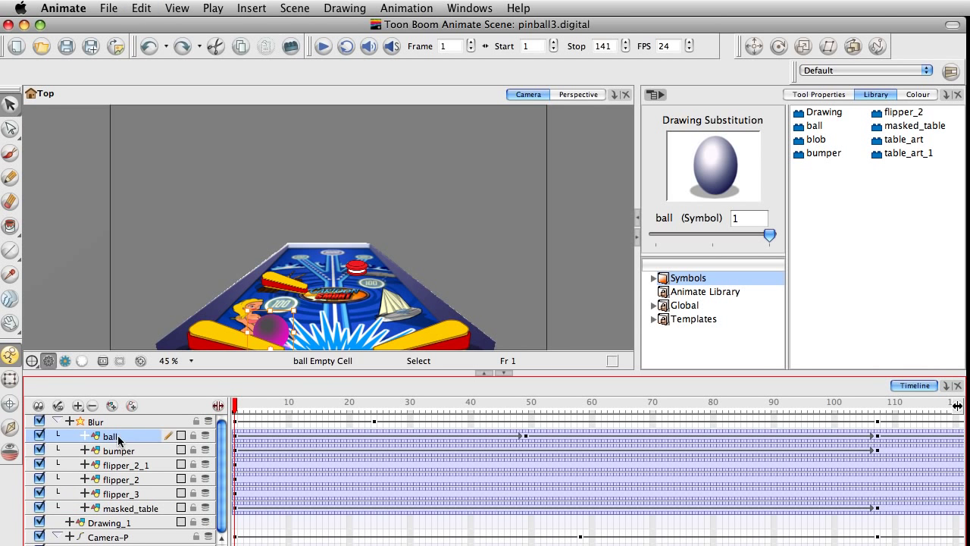
pyautogui.moveTo(91, 521)
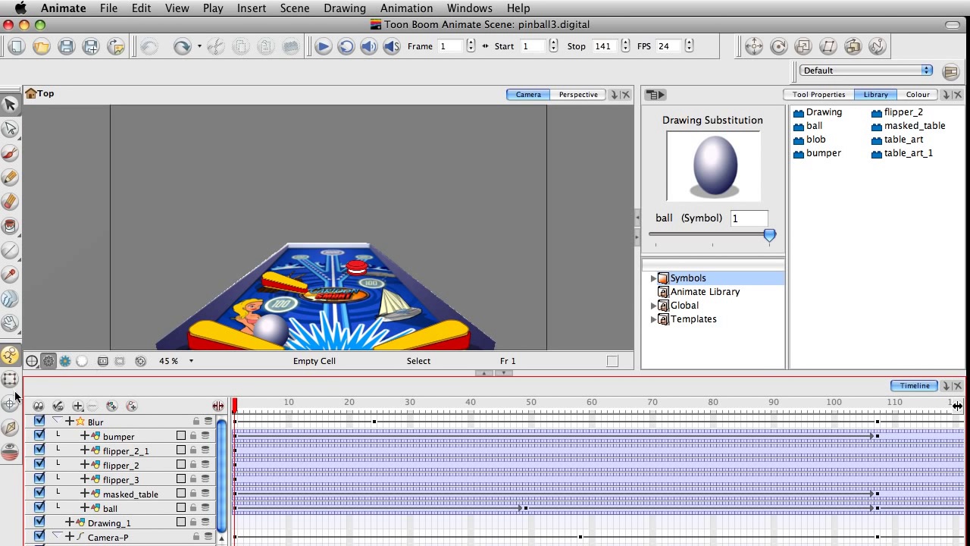
pyautogui.click(94, 421)
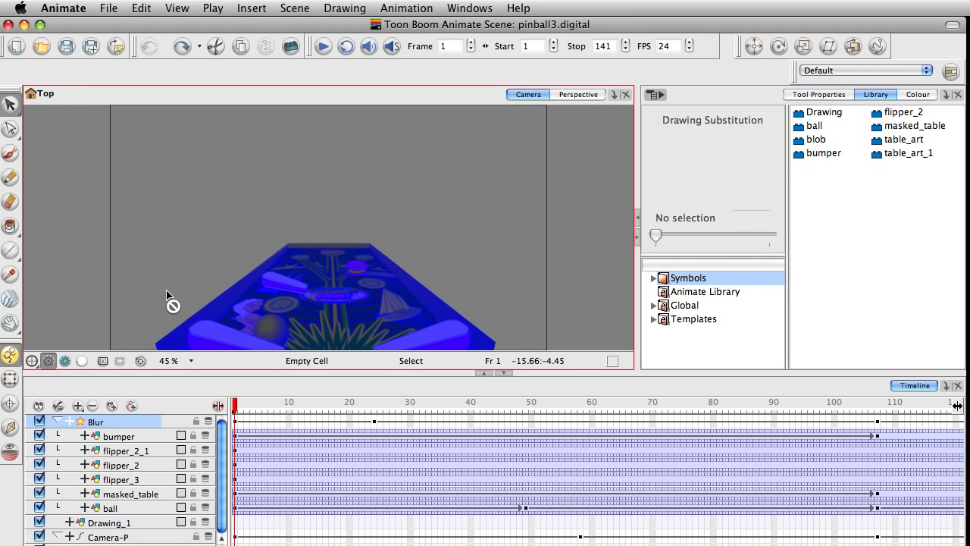
pyautogui.click(125, 449)
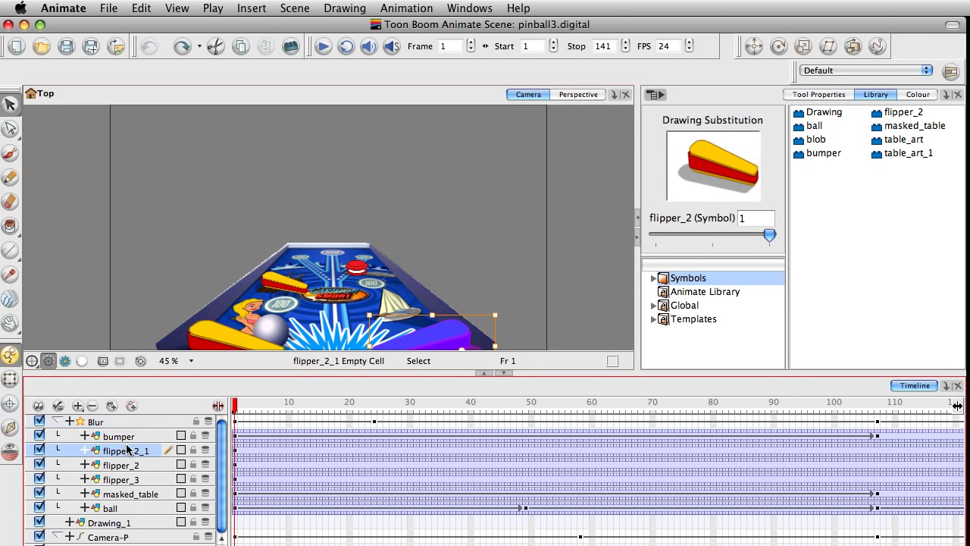
pyautogui.click(119, 435)
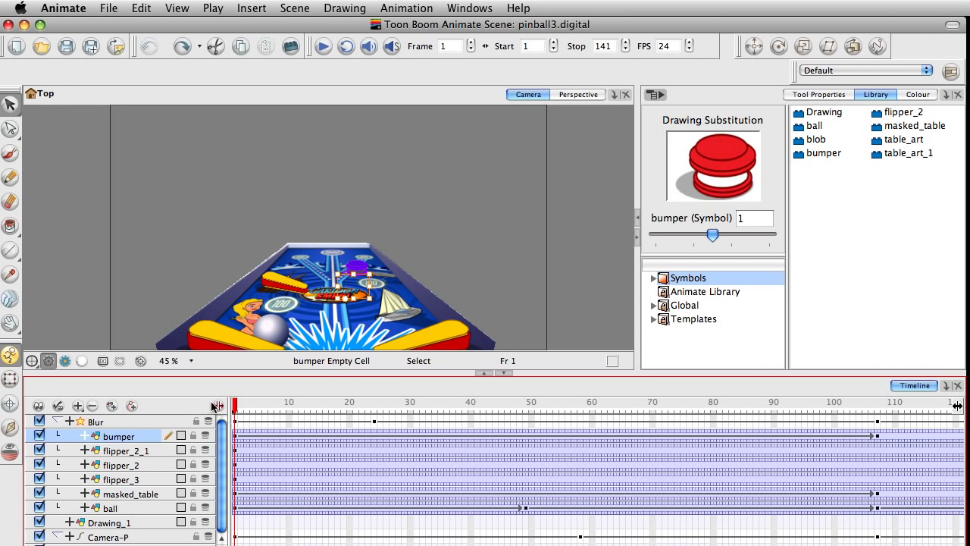
# - Select the bumper's Blur Radius function and preview the rendered scene at frame 93
pyautogui.click(60, 421)
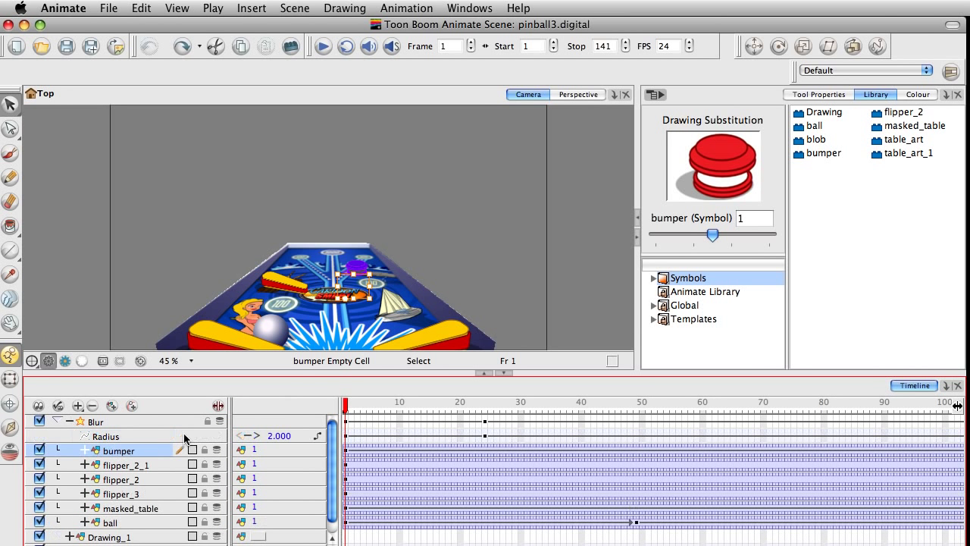
pyautogui.click(106, 436)
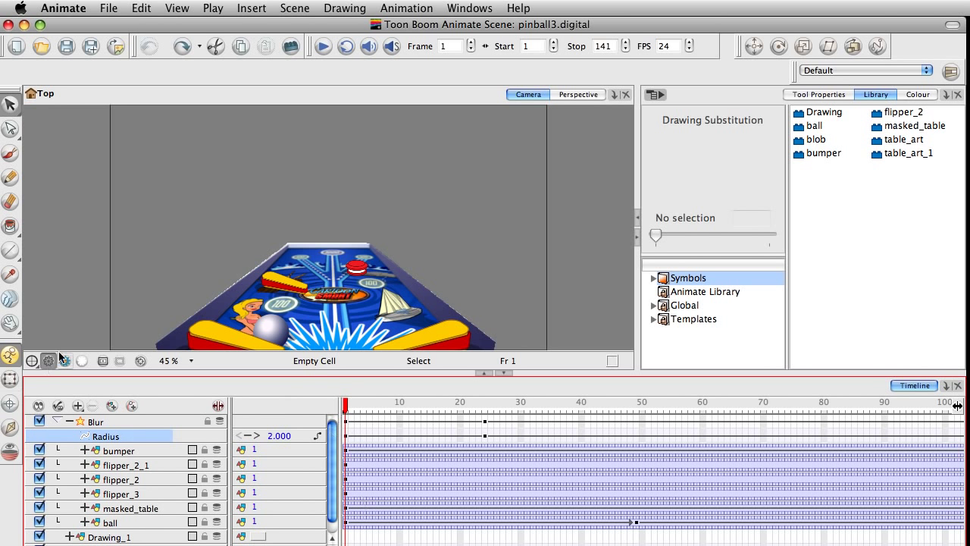
pyautogui.click(65, 360)
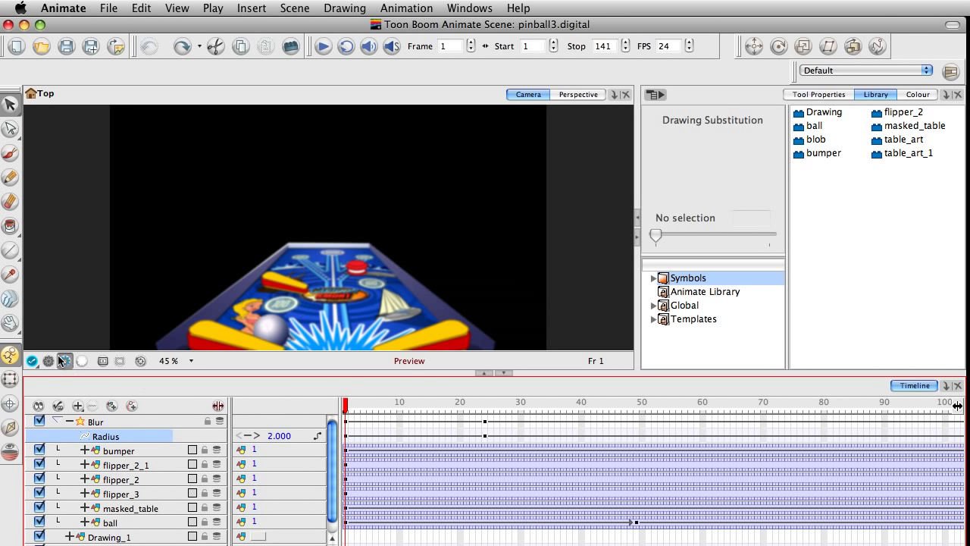
pyautogui.click(612, 407)
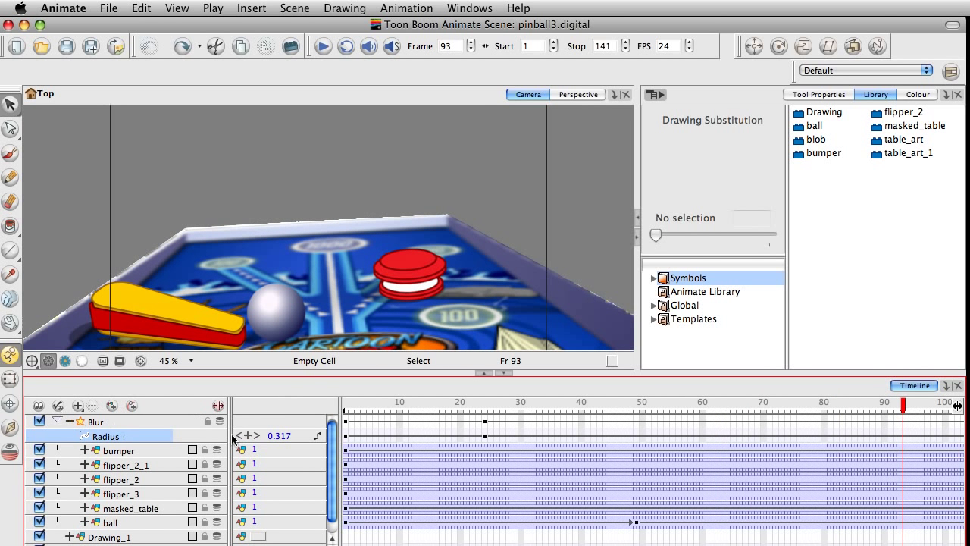
pyautogui.moveTo(640, 434)
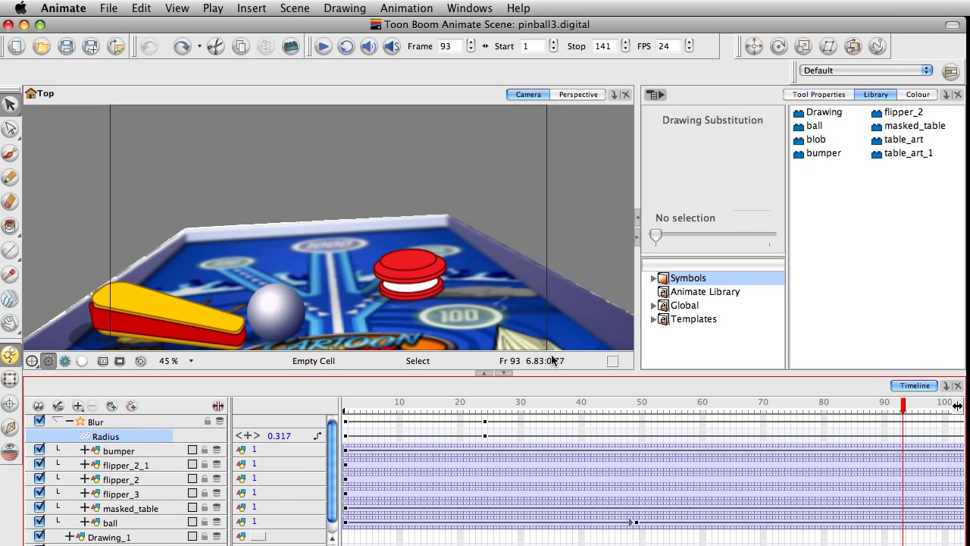
# - Go to frame 62 and select the flipper_2_1 and flipper_3 layers
pyautogui.hscroll(3)
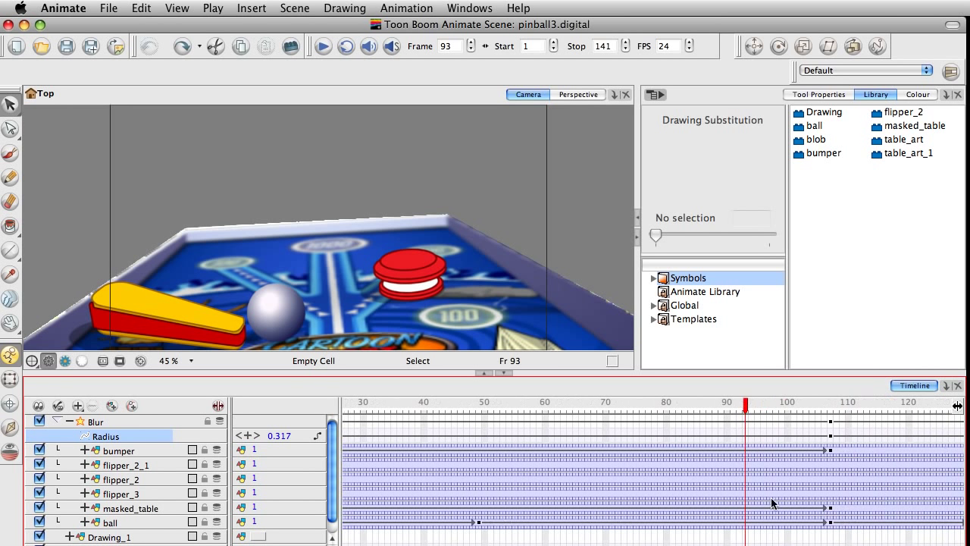
pyautogui.click(470, 405)
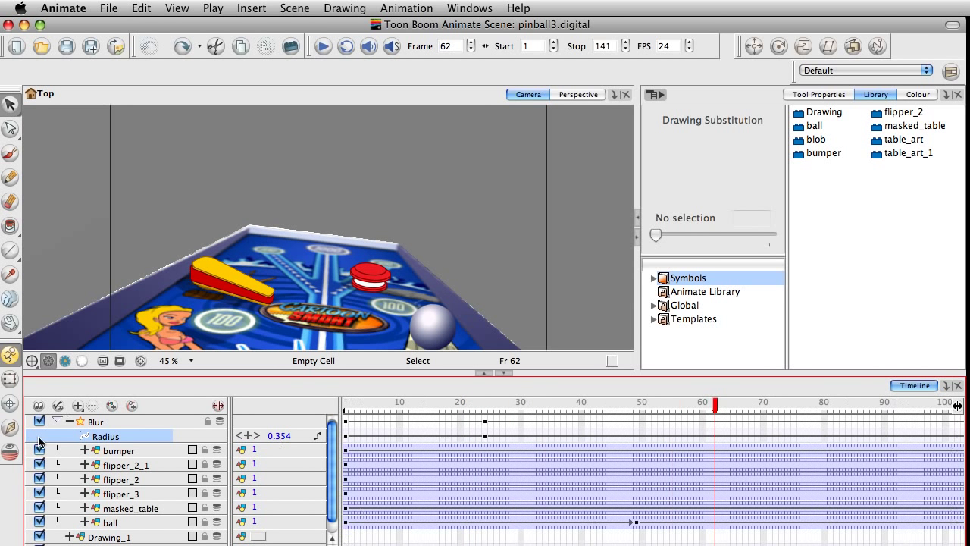
pyautogui.click(125, 464)
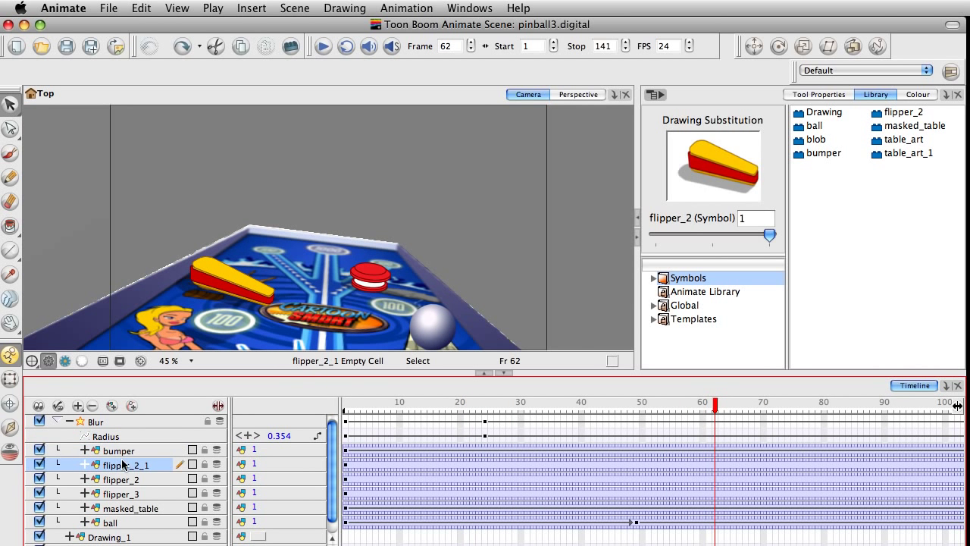
pyautogui.click(121, 493)
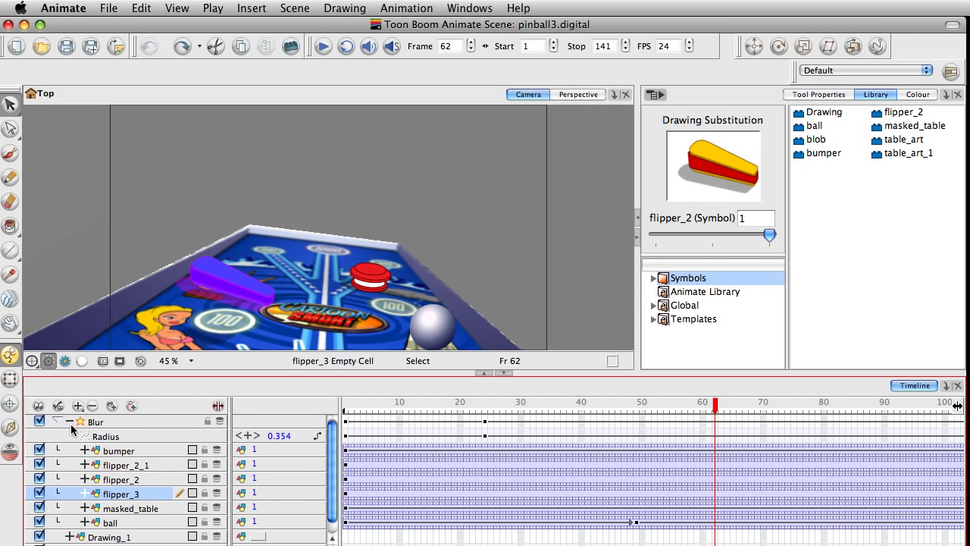
# - Open the Add Layers list to view the available layer types, including Effects
pyautogui.click(77, 406)
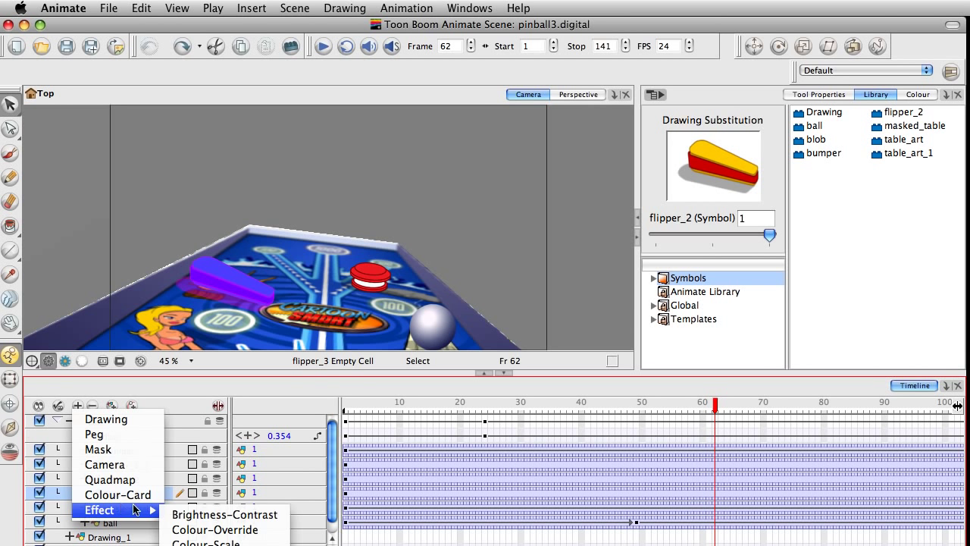
pyautogui.moveTo(127, 434)
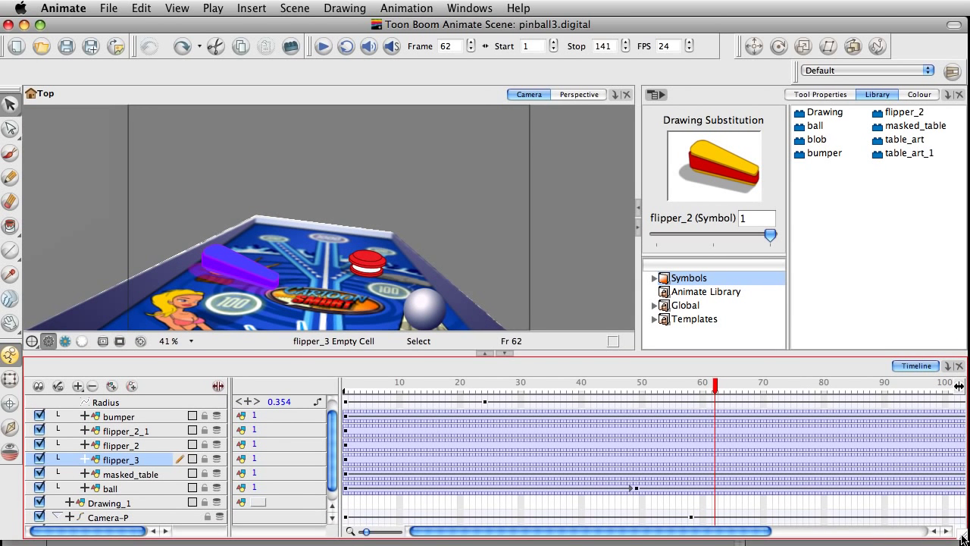
# - Select Camera_1 and its Camera-P peg, return to frame 1, and pick up Camera_1
pyautogui.scroll(-3)
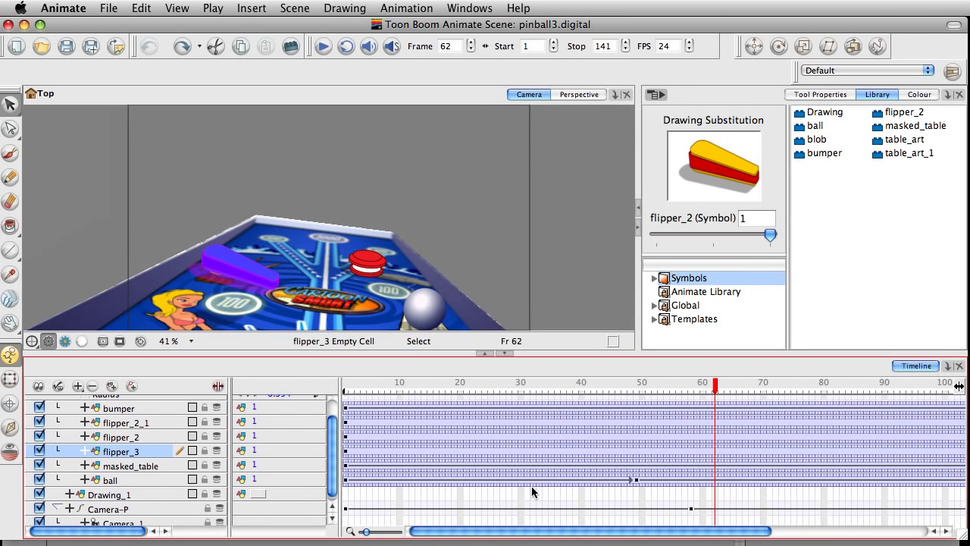
pyautogui.click(125, 521)
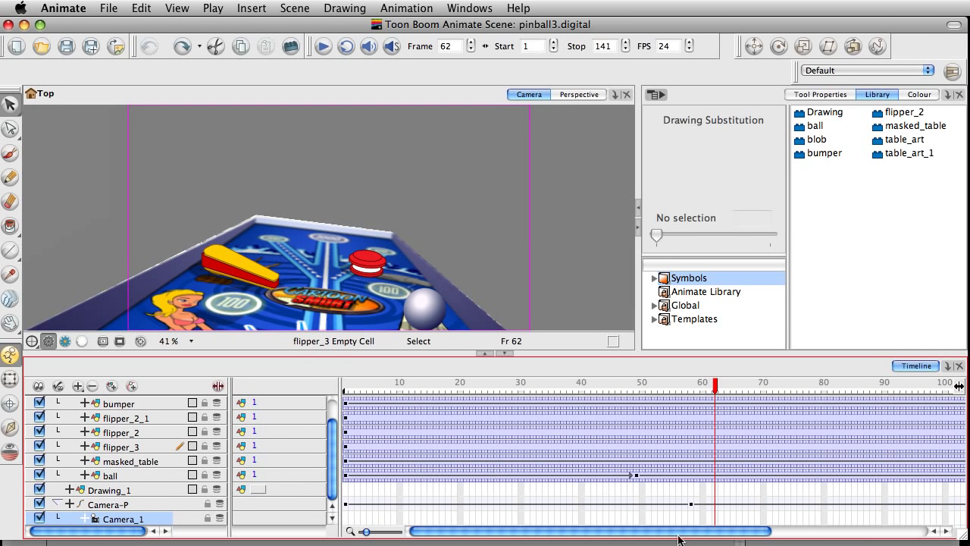
pyautogui.click(346, 384)
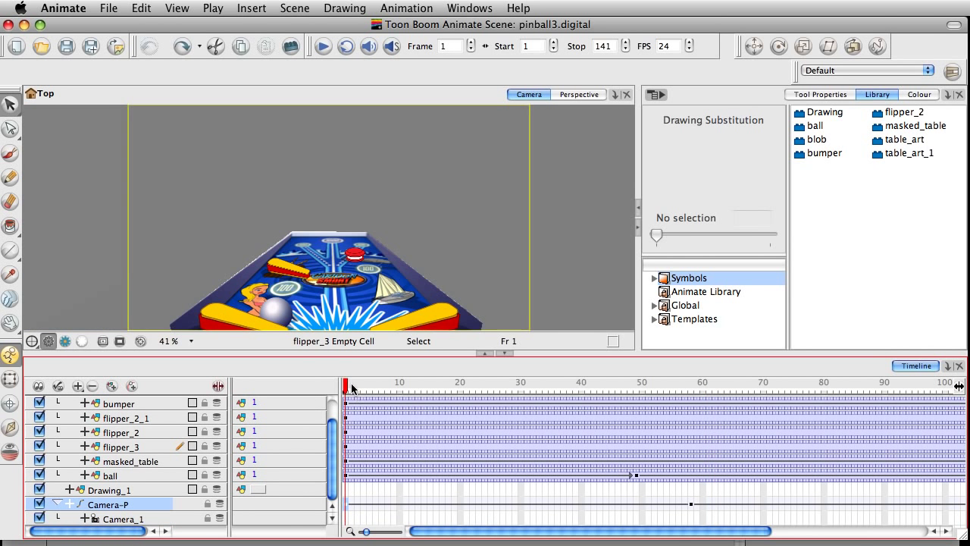
pyautogui.click(833, 386)
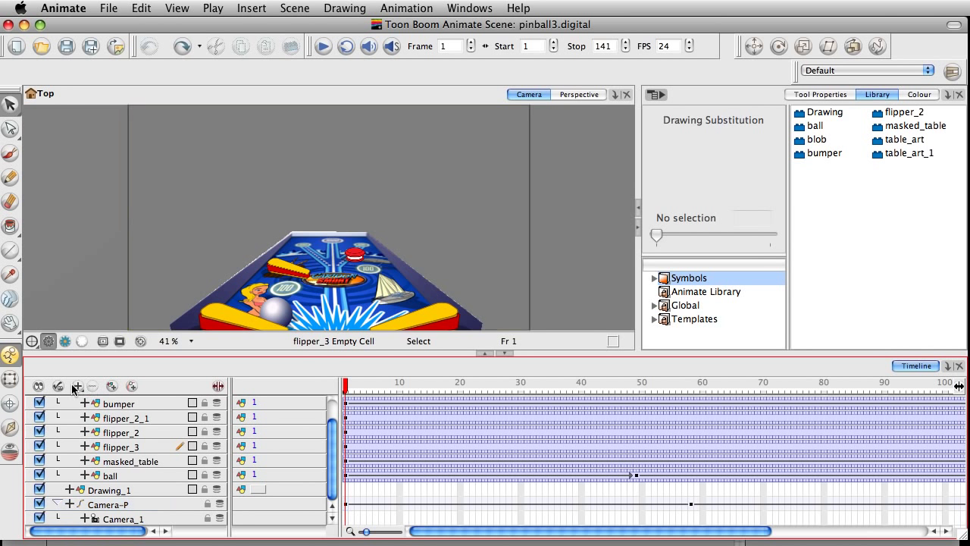
pyautogui.click(78, 387)
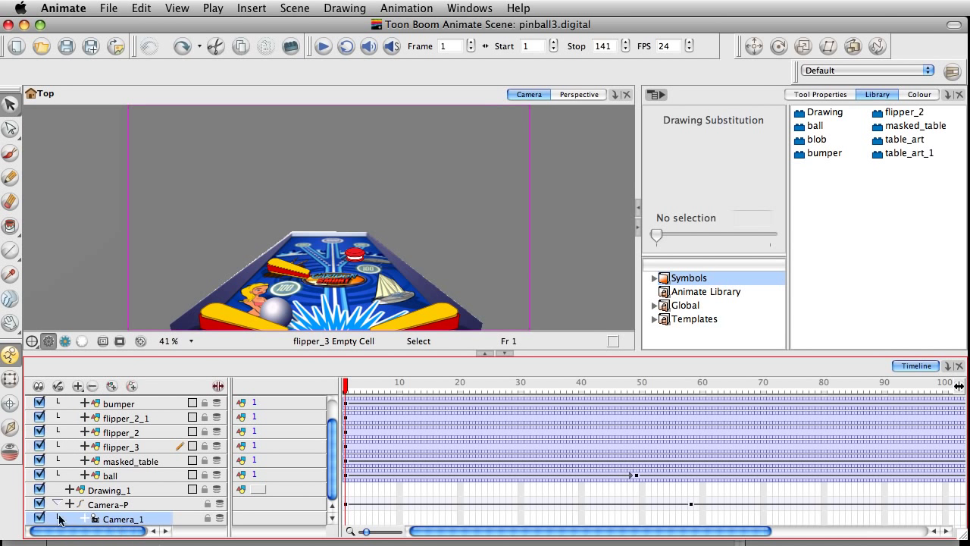
pyautogui.click(78, 387)
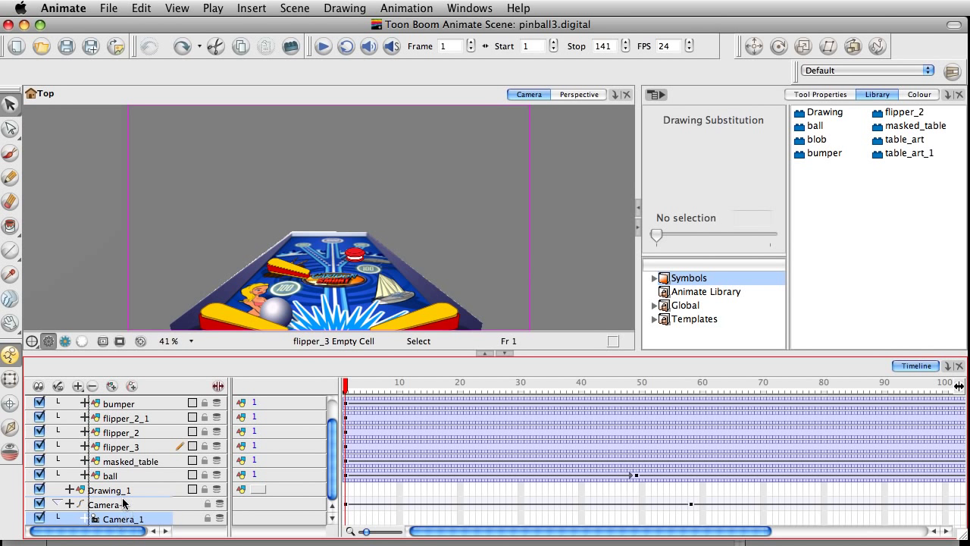
pyautogui.click(350, 387)
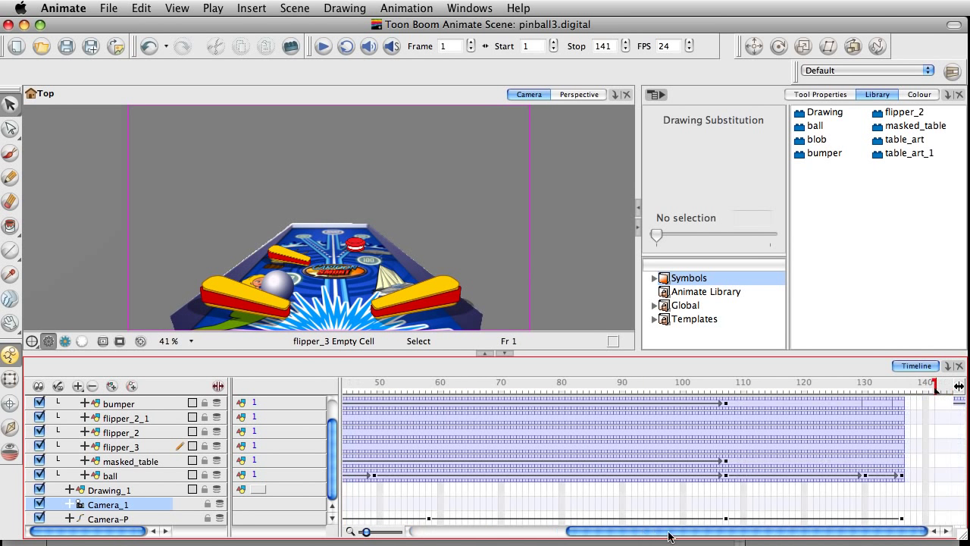
pyautogui.hscroll(-3)
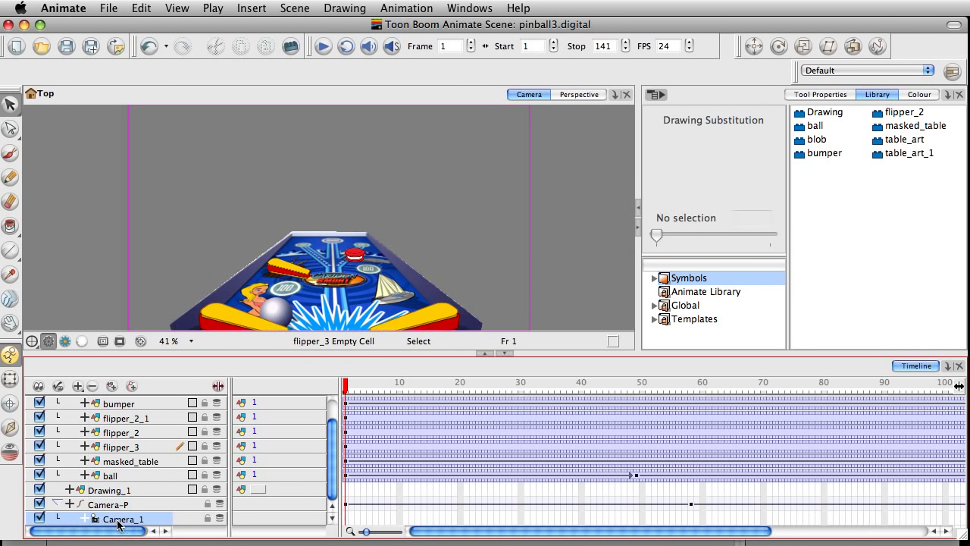
pyautogui.click(491, 382)
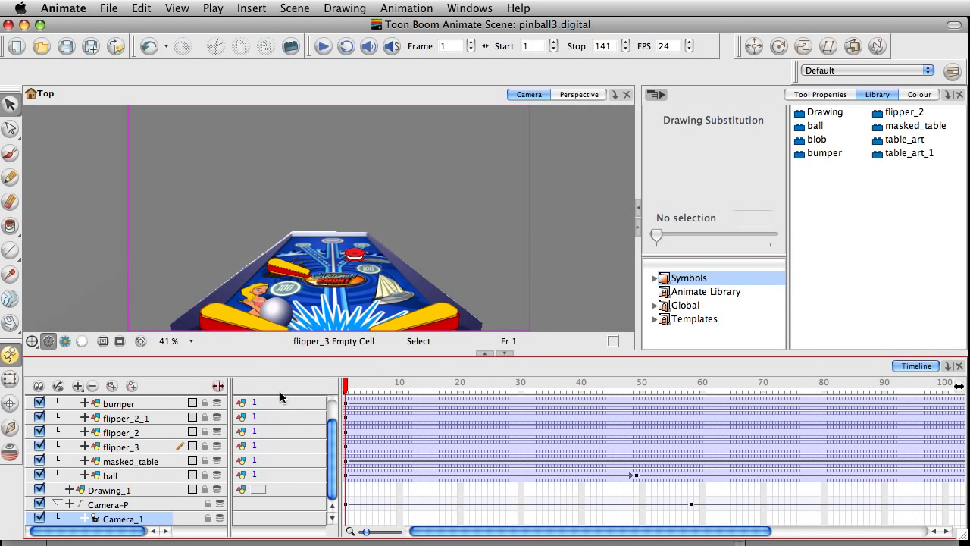
pyautogui.moveTo(378, 147)
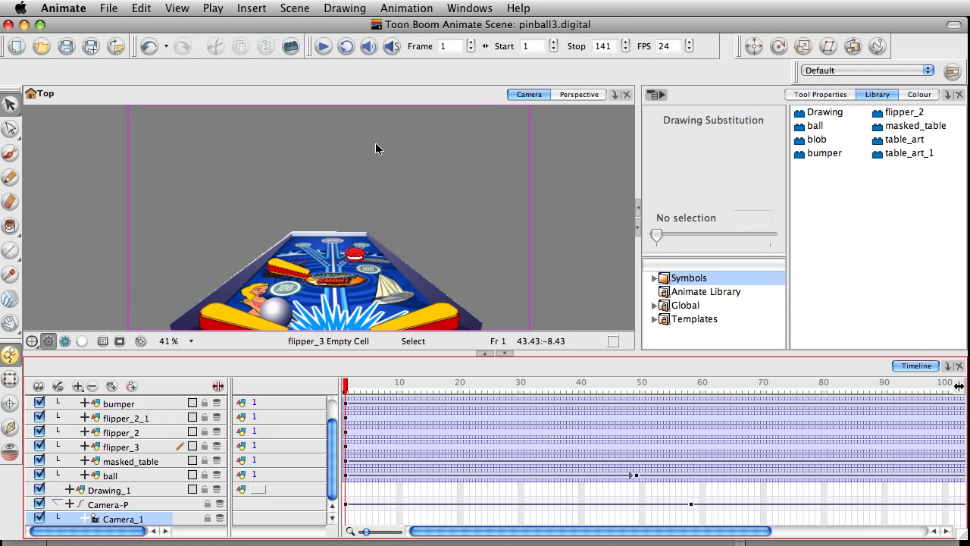